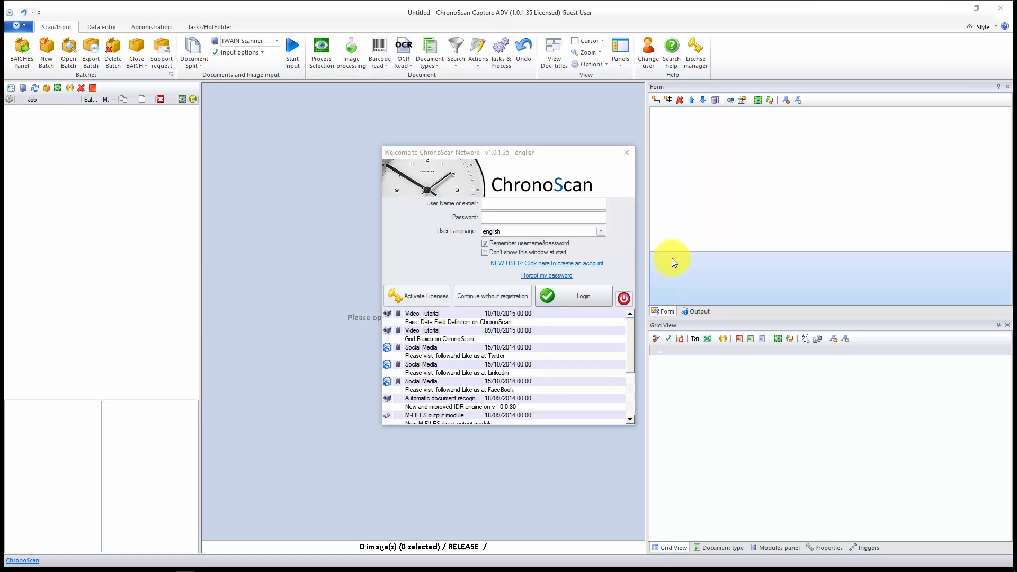
Dismiss the welcome window and select the Invoices Import, Capture and Export job under Administration.
left_click(492, 295)
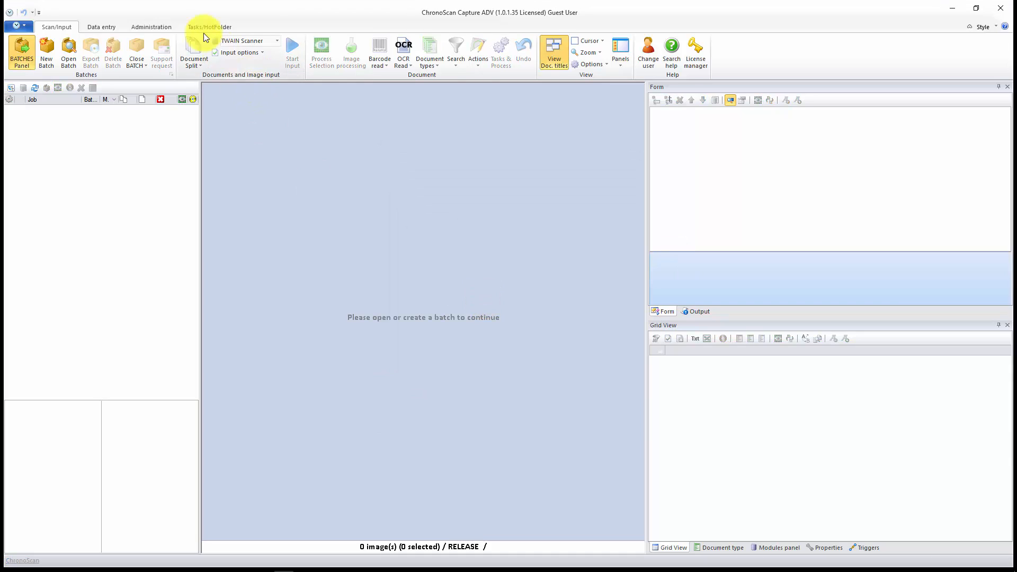
left_click(152, 27)
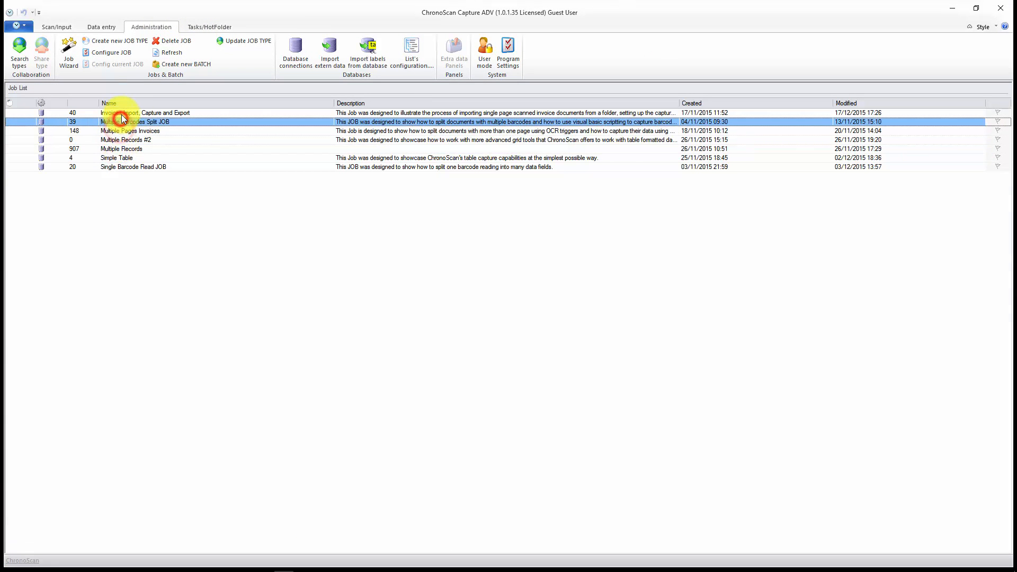
left_click(144, 113)
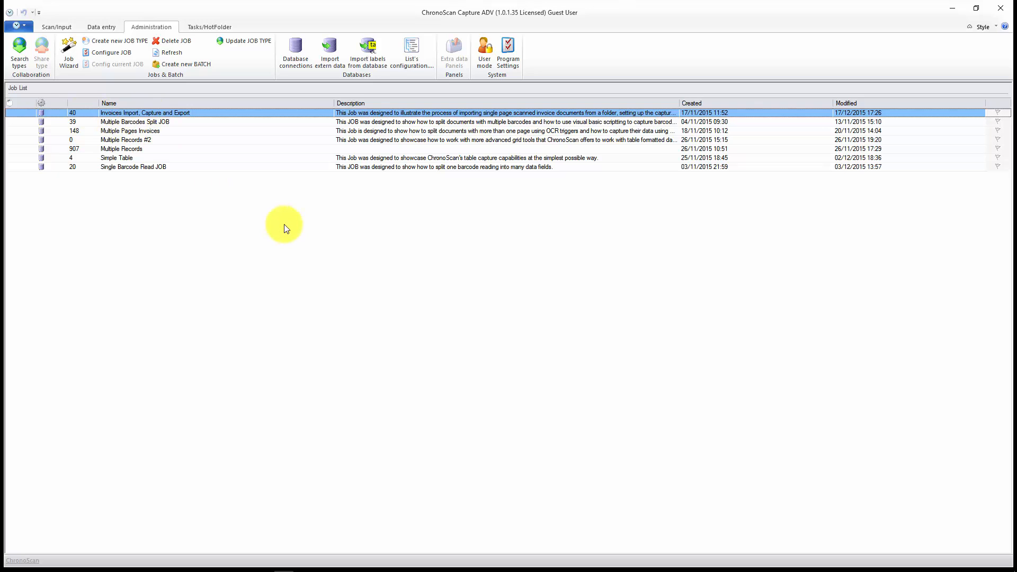
mouse_move(209, 43)
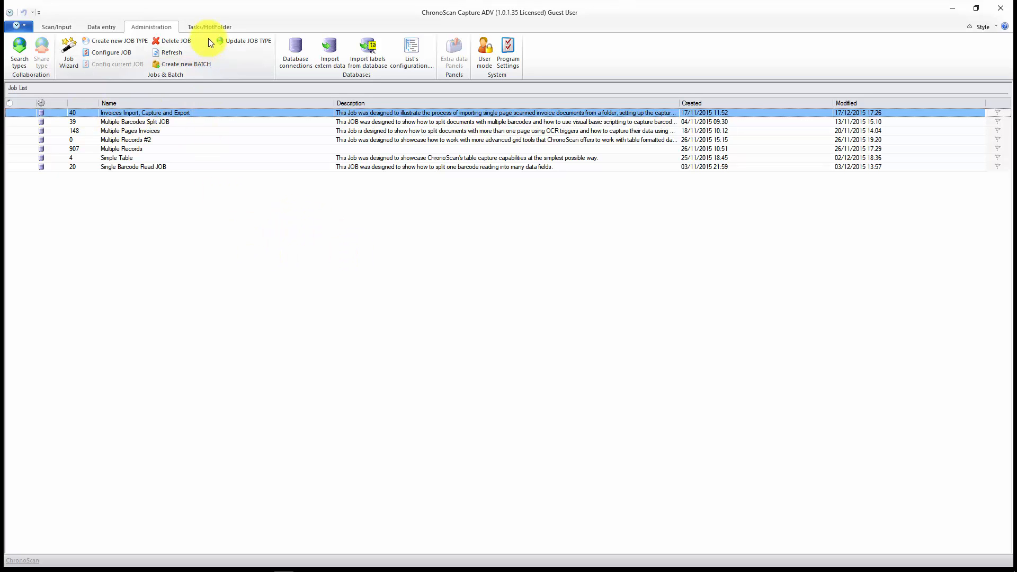
Add a new inactive HotFolder configuration named 'Invoices Hotfolders'.
left_click(209, 27)
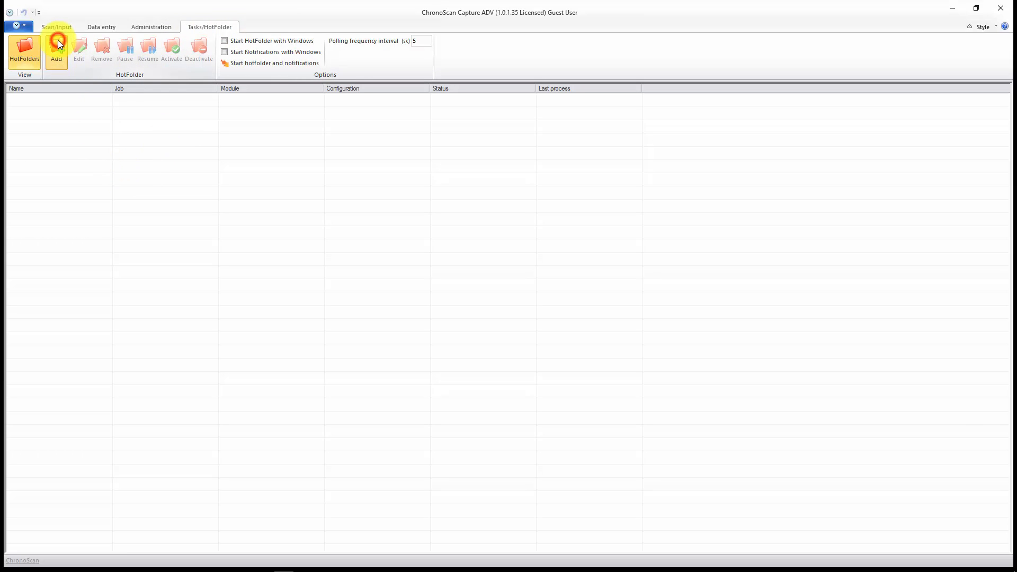
left_click(57, 46)
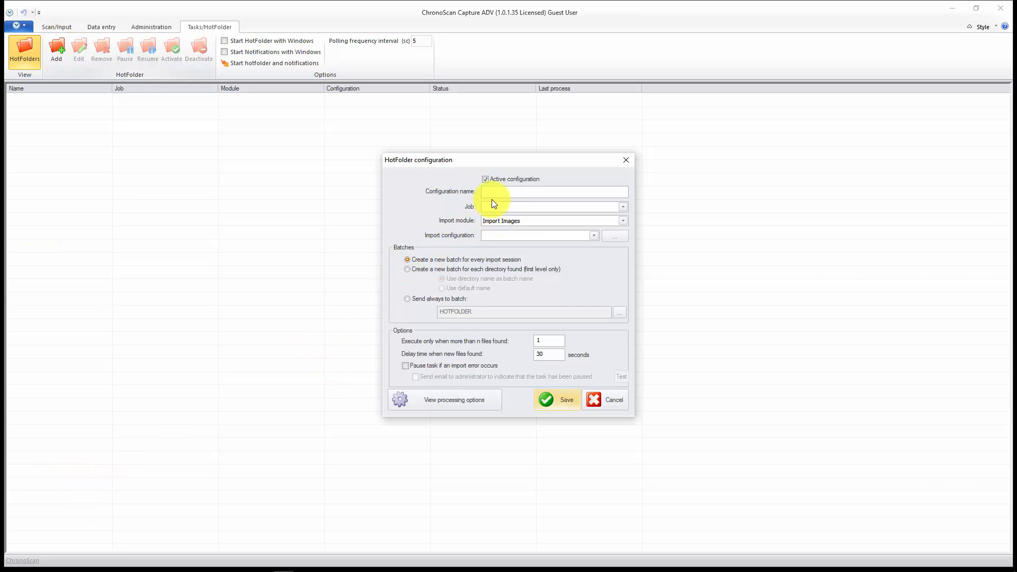
left_click(554, 191)
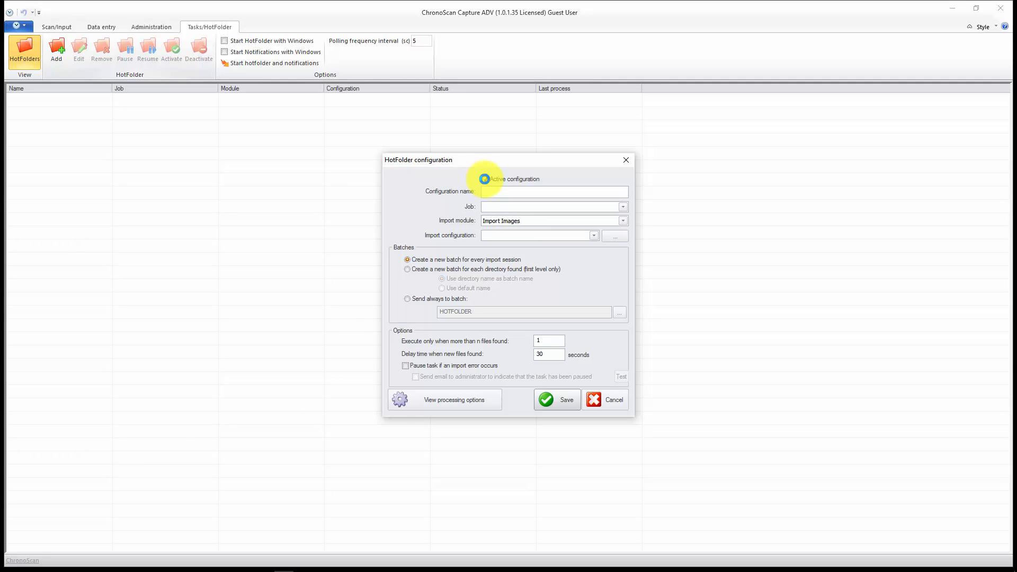
left_click(486, 179)
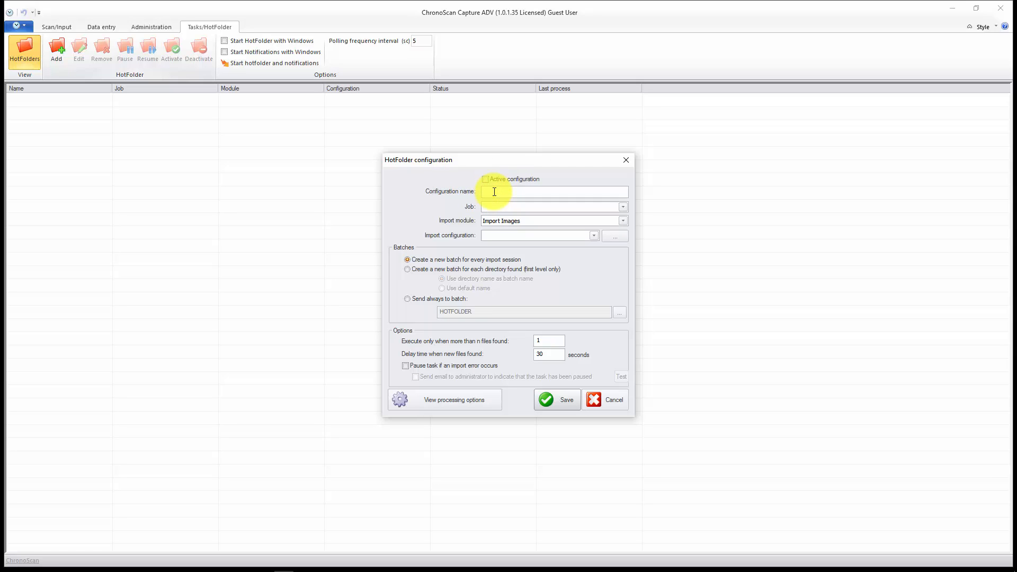
type("Invoices")
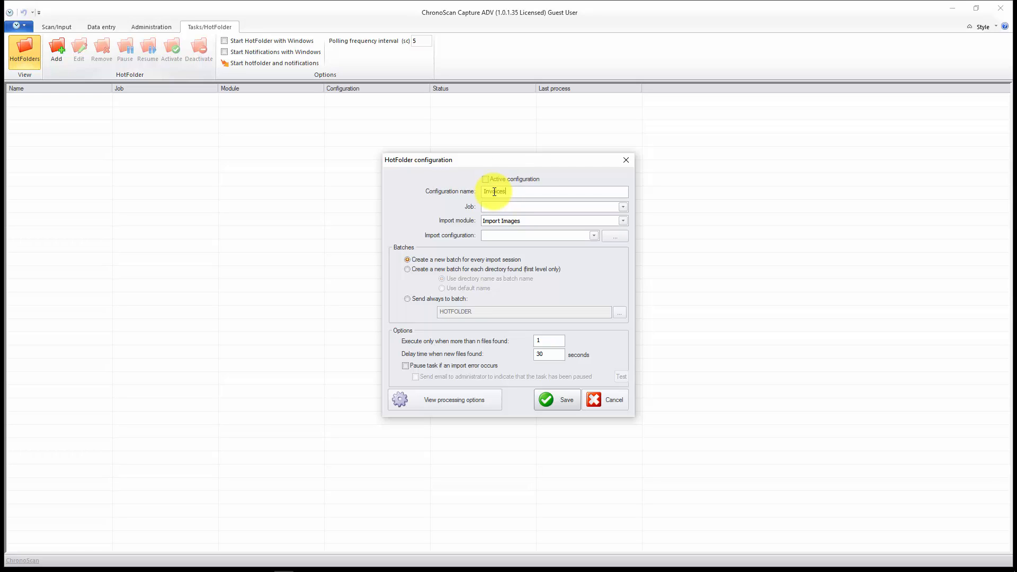
type("Hotfolders")
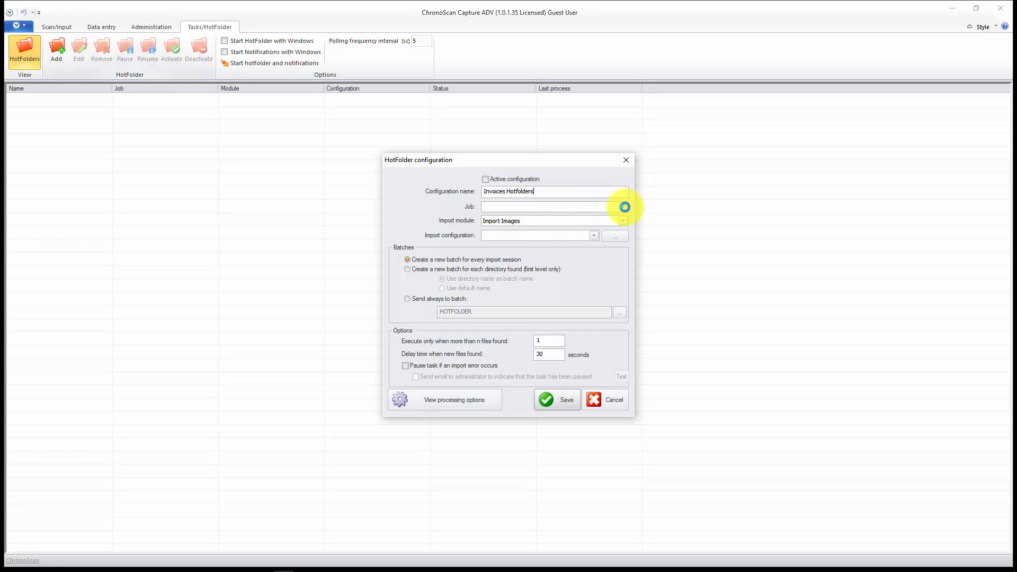
Assign the Invoices Import, Capture and Export job and the tiff image import configuration.
left_click(622, 207)
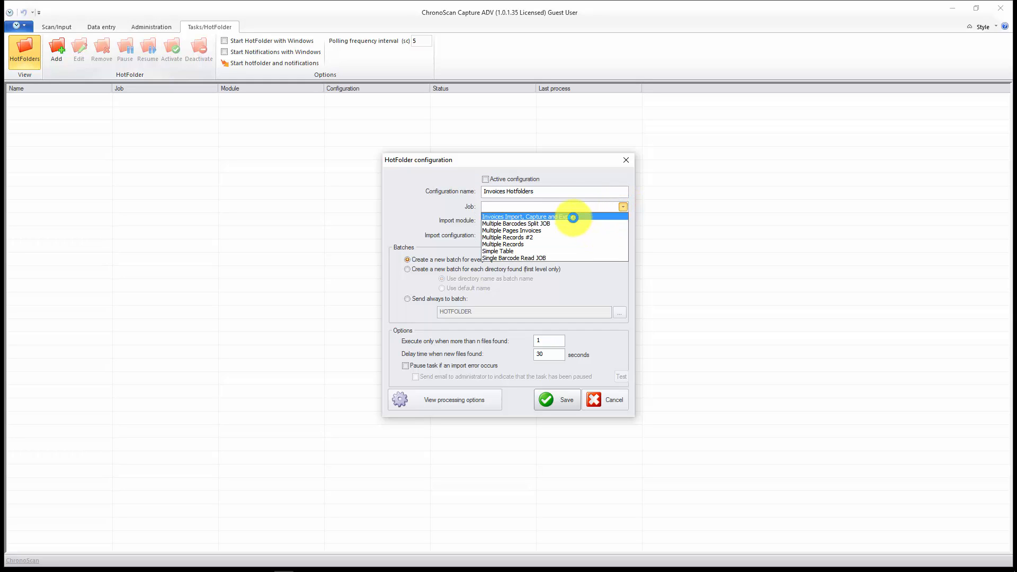
left_click(526, 217)
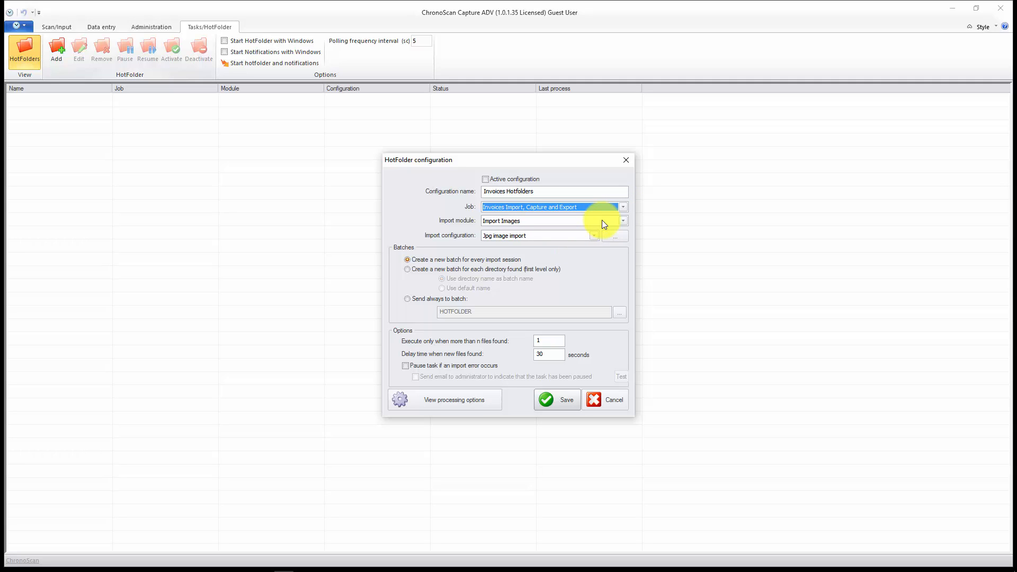
left_click(622, 220)
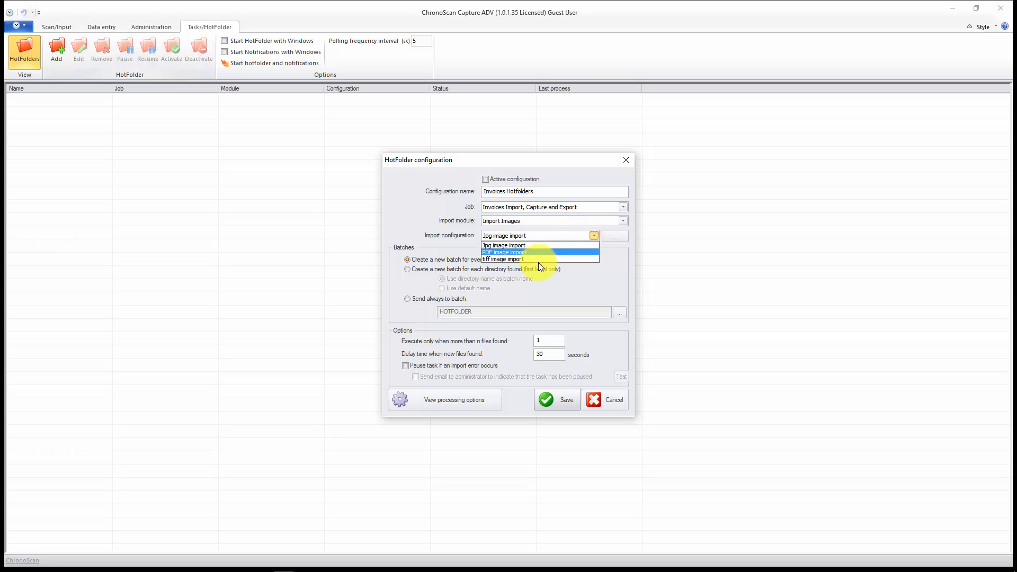
mouse_move(513, 259)
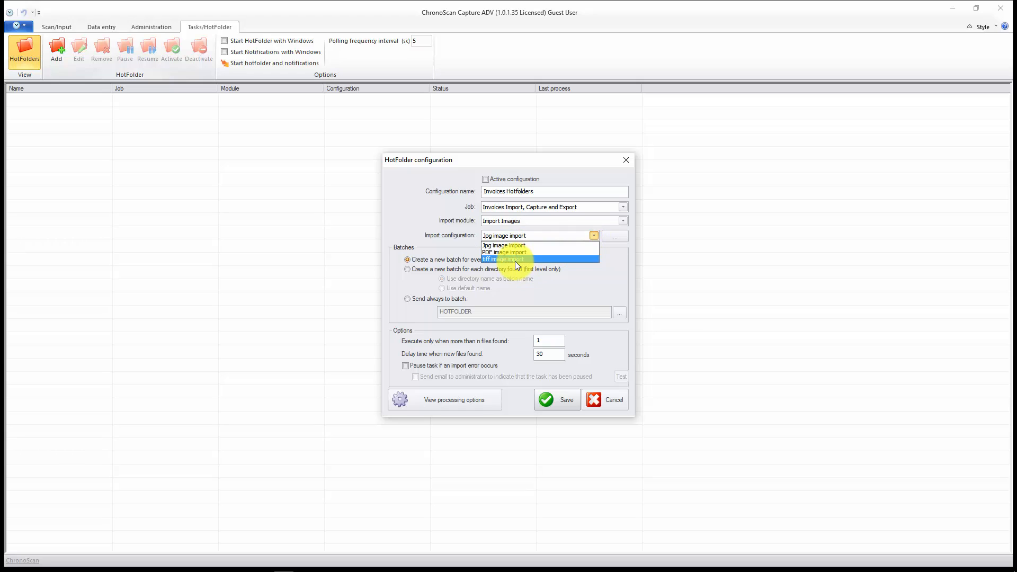
left_click(503, 259)
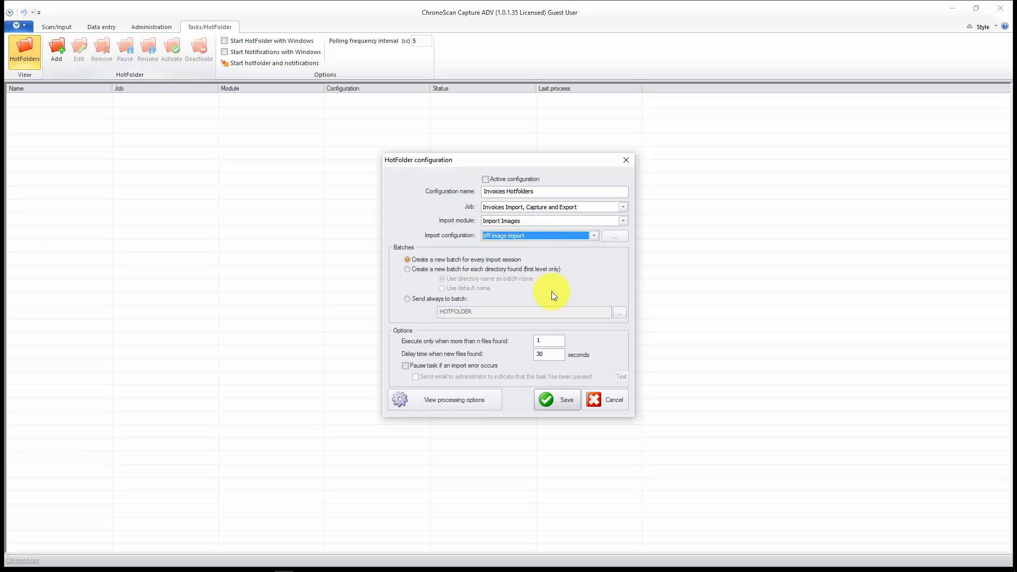
mouse_move(613, 263)
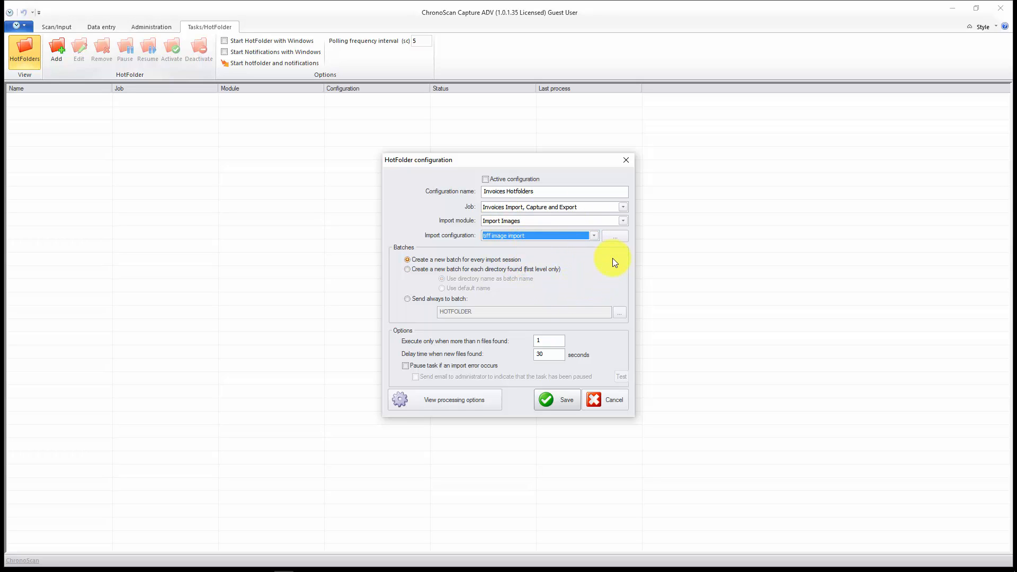
mouse_move(619, 240)
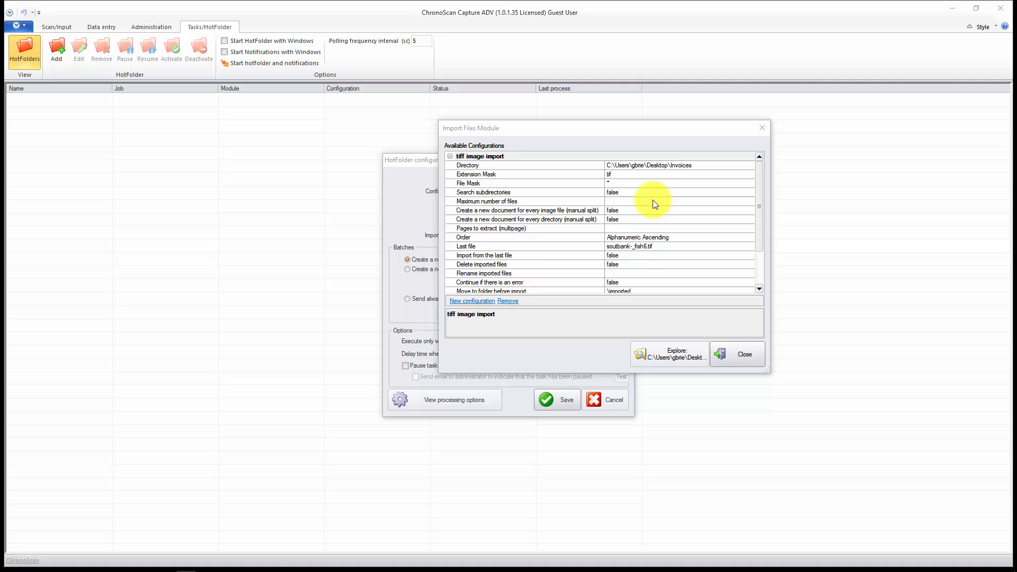
Set the import directory to the Desktop Invoices folder, moving files to \imported first.
left_click(483, 165)
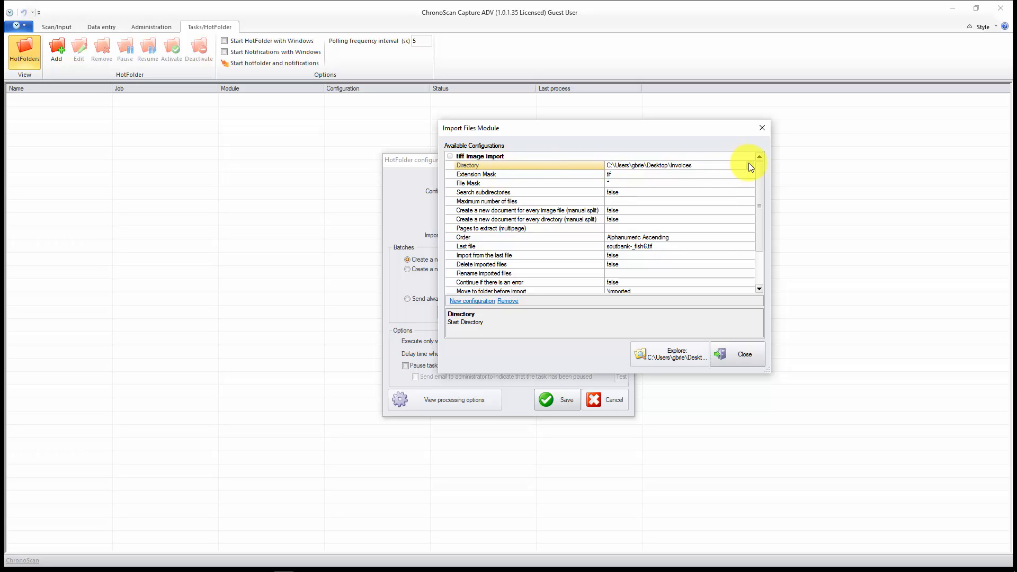
left_click(750, 165)
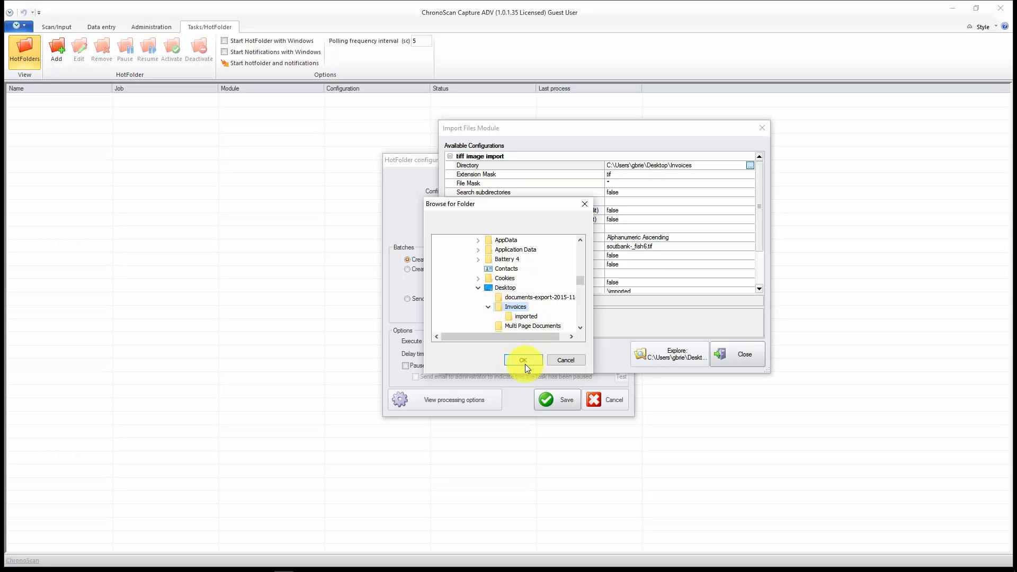
left_click(523, 360)
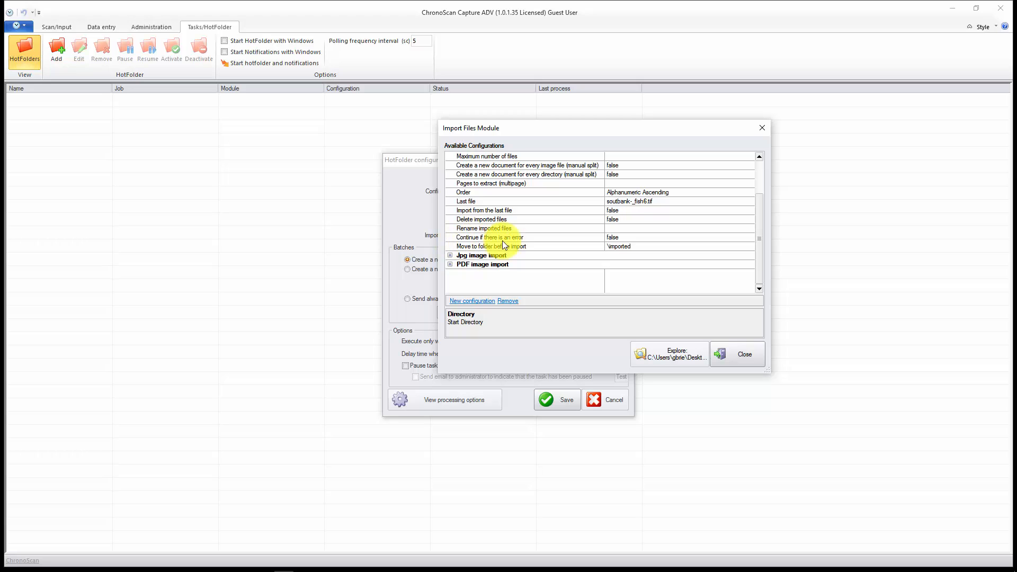
left_click(491, 246)
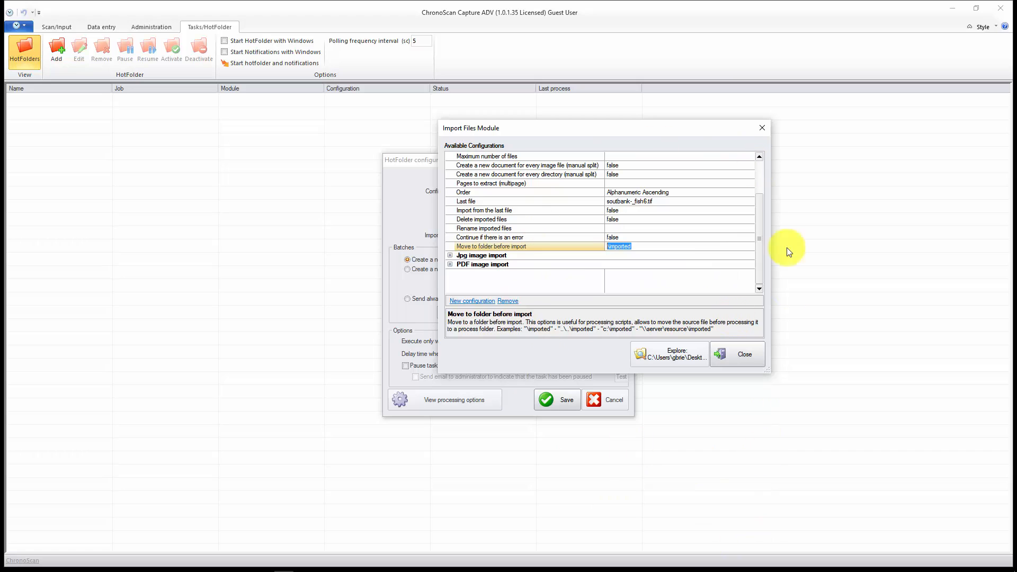
mouse_move(580, 305)
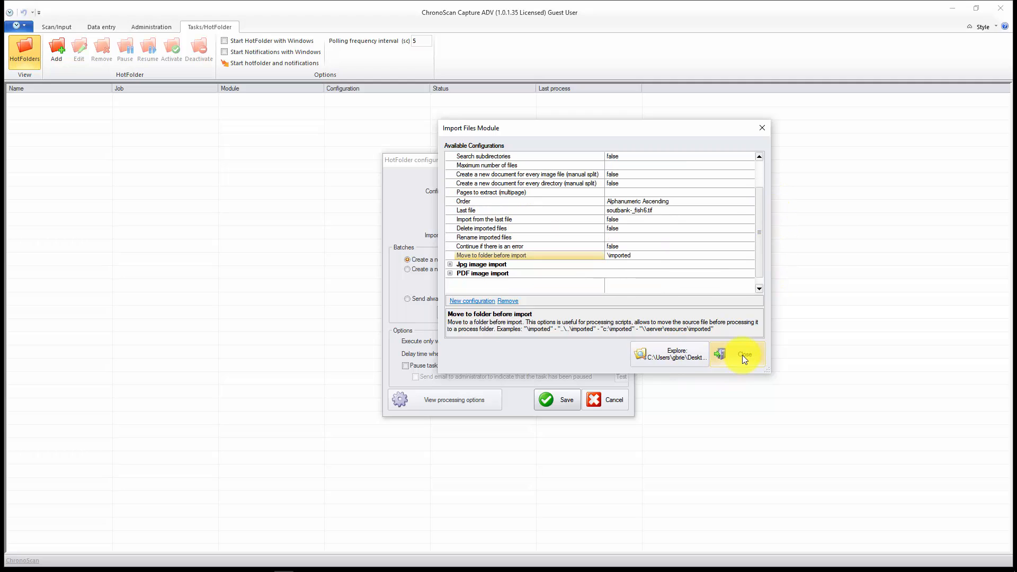
Close import settings, confirm the HOTFOLDER variable, and create a new batch per import session.
left_click(743, 354)
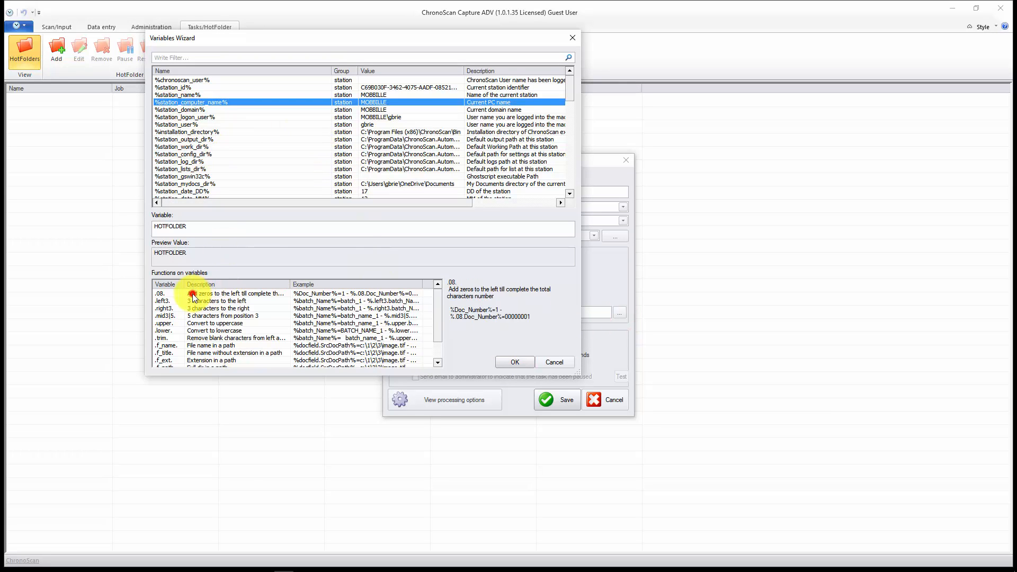
left_click(555, 362)
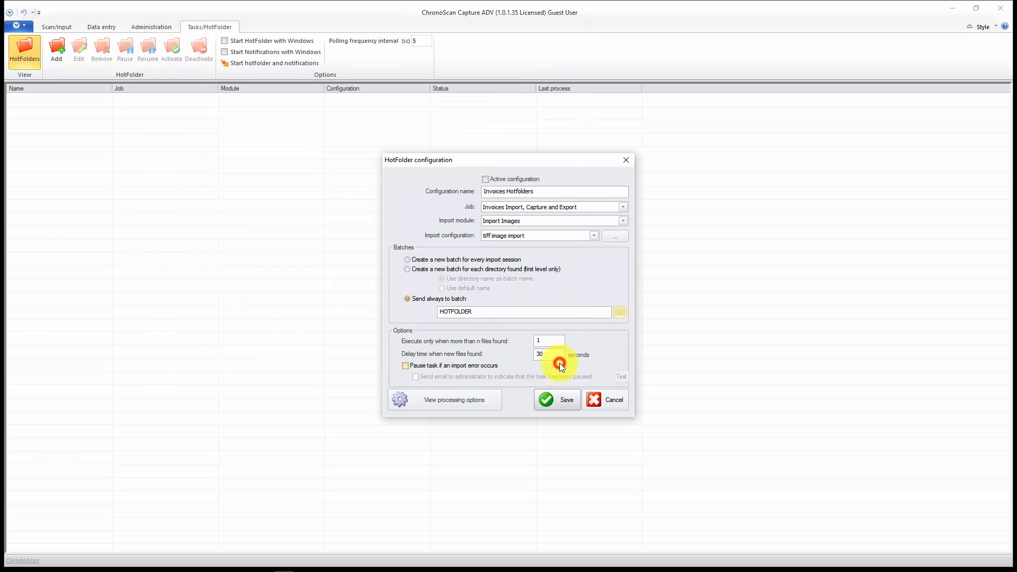
left_click(407, 269)
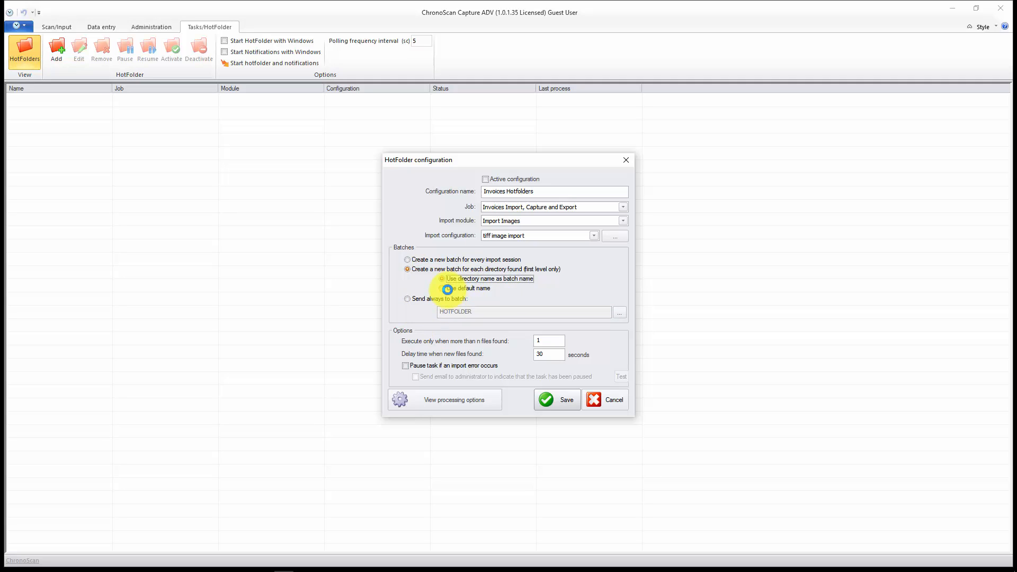
left_click(407, 259)
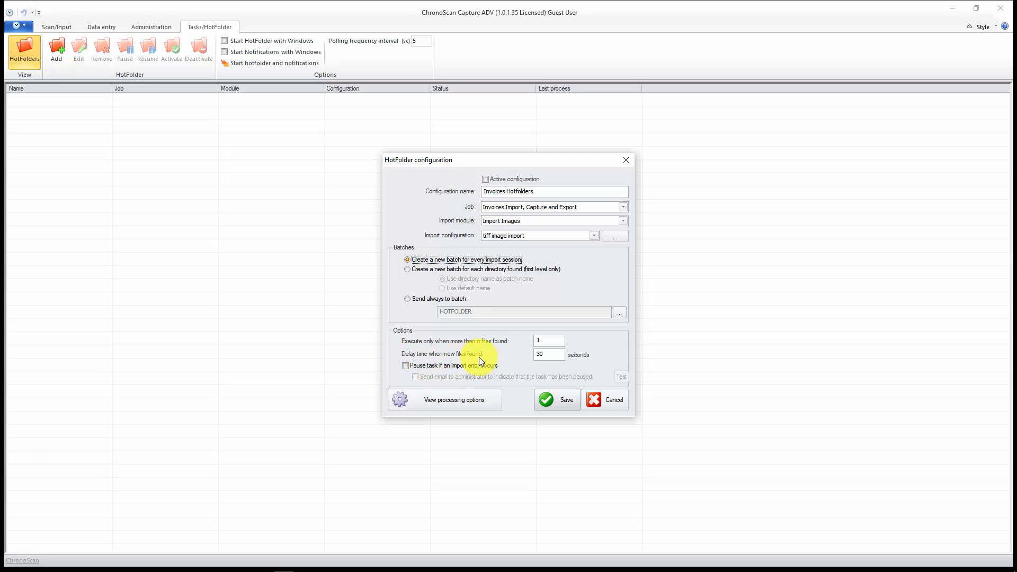
Leave 'Pause task if an import error occurs' unchecked.
left_click(406, 365)
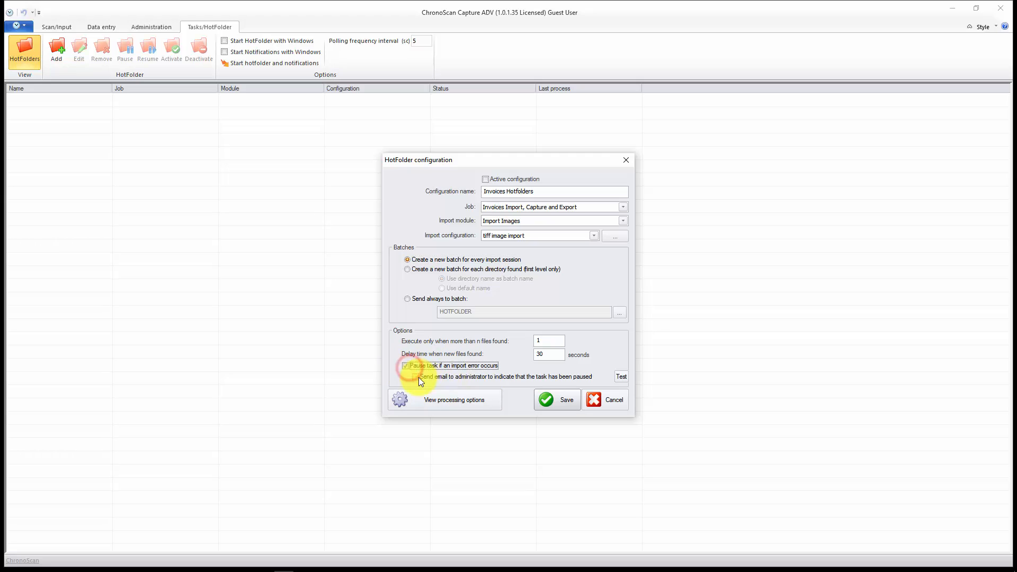
left_click(407, 366)
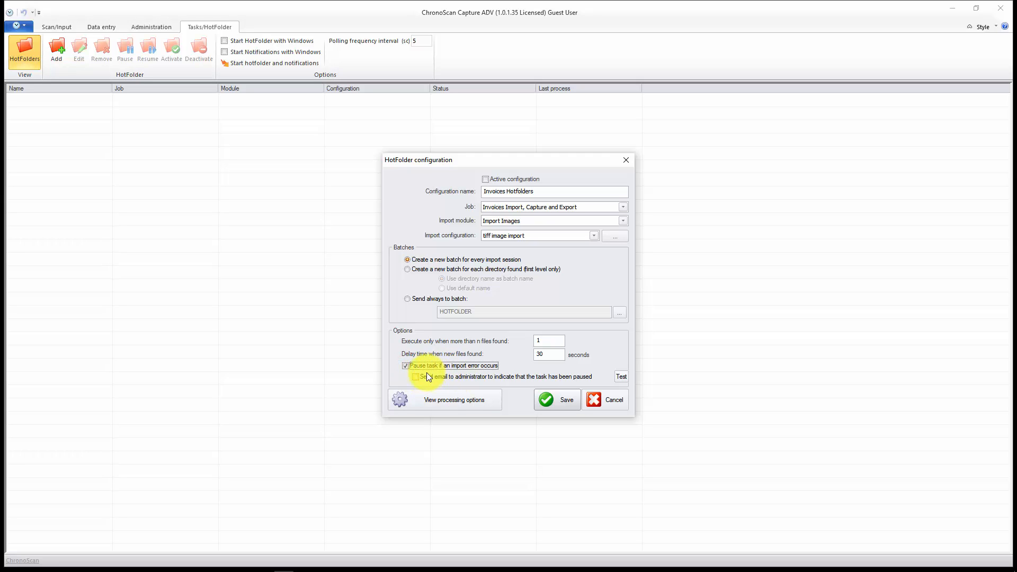
left_click(407, 365)
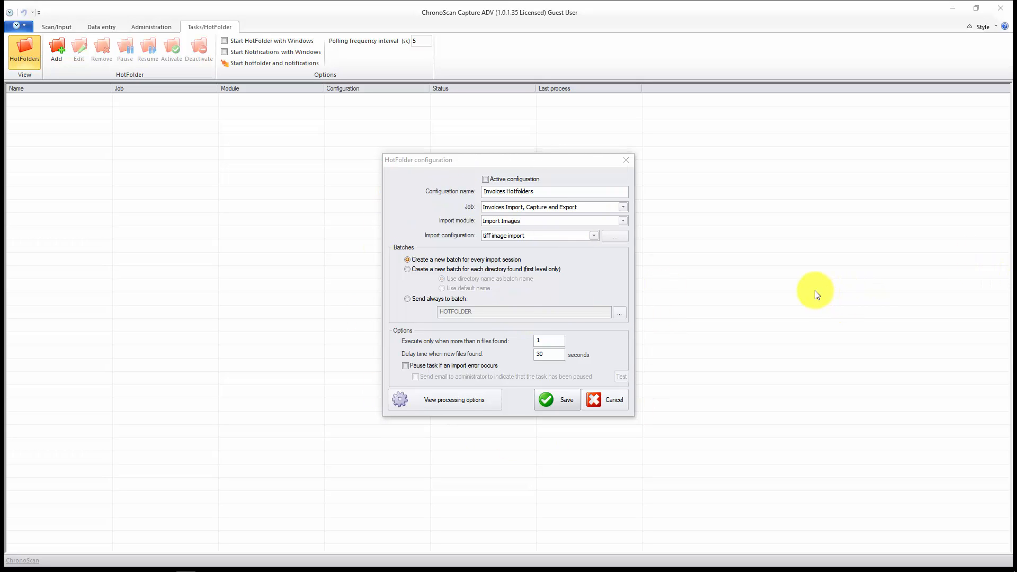
mouse_move(512, 402)
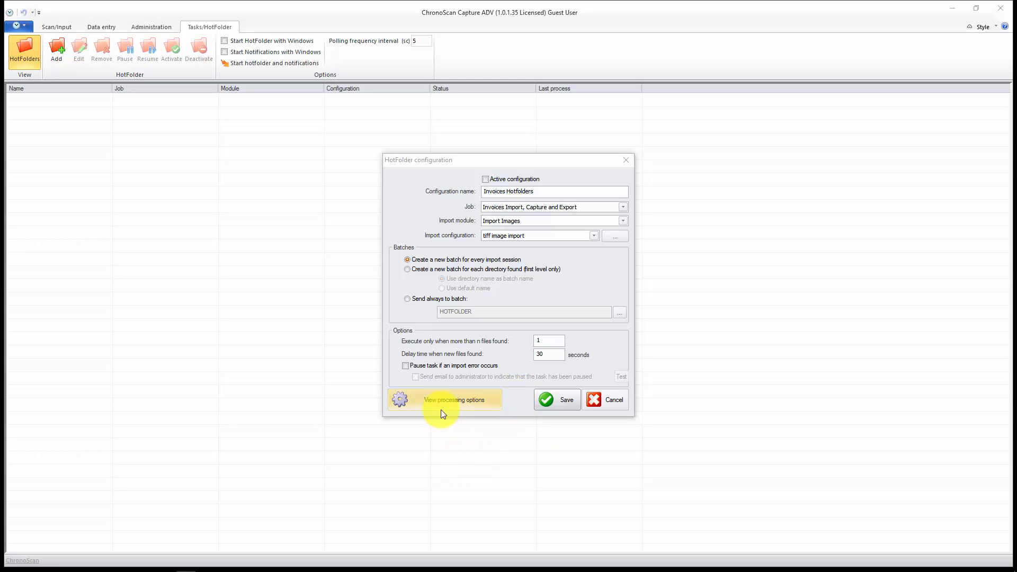
left_click(454, 400)
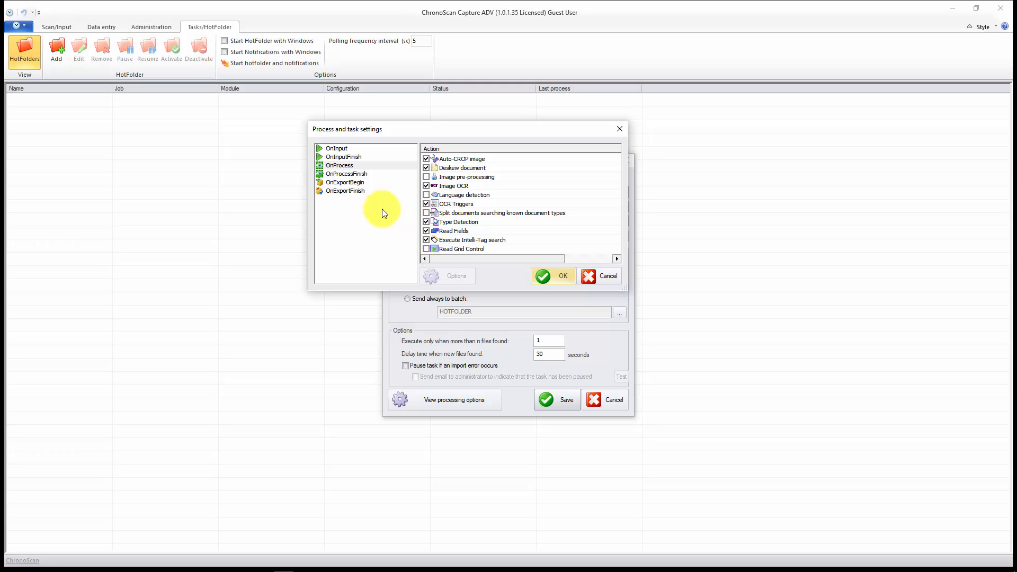
left_click(337, 148)
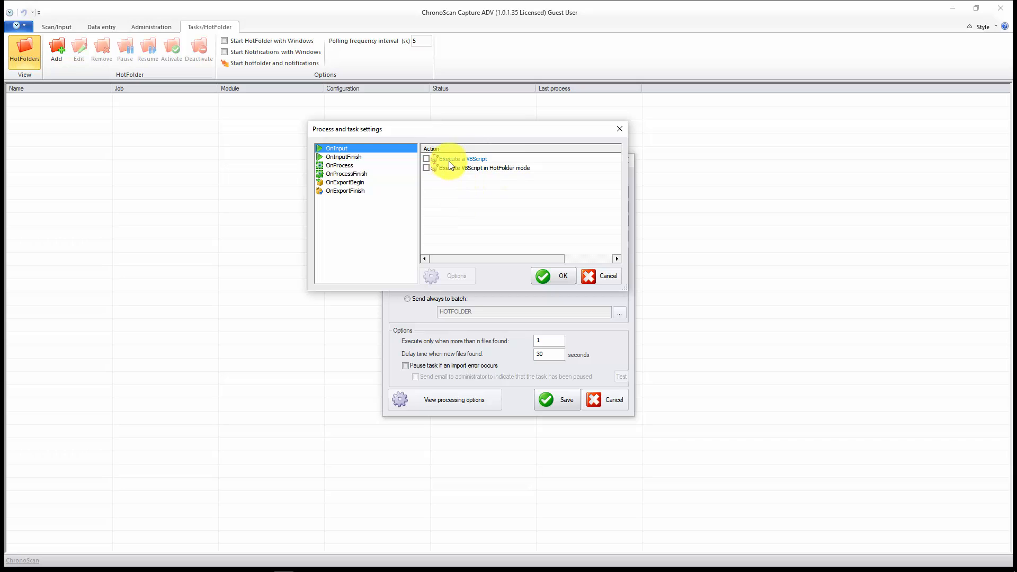
left_click(484, 168)
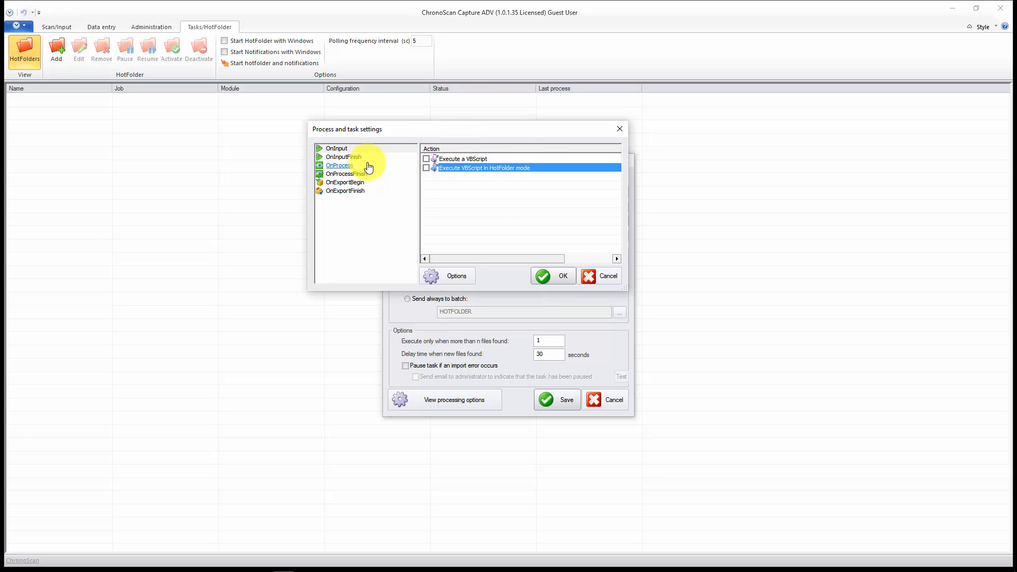
left_click(343, 156)
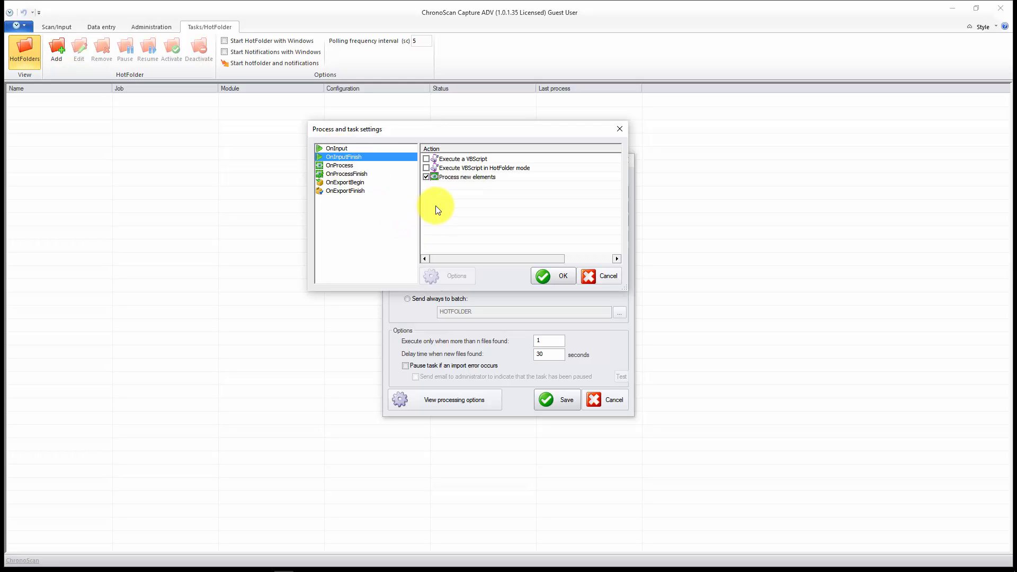
left_click(466, 176)
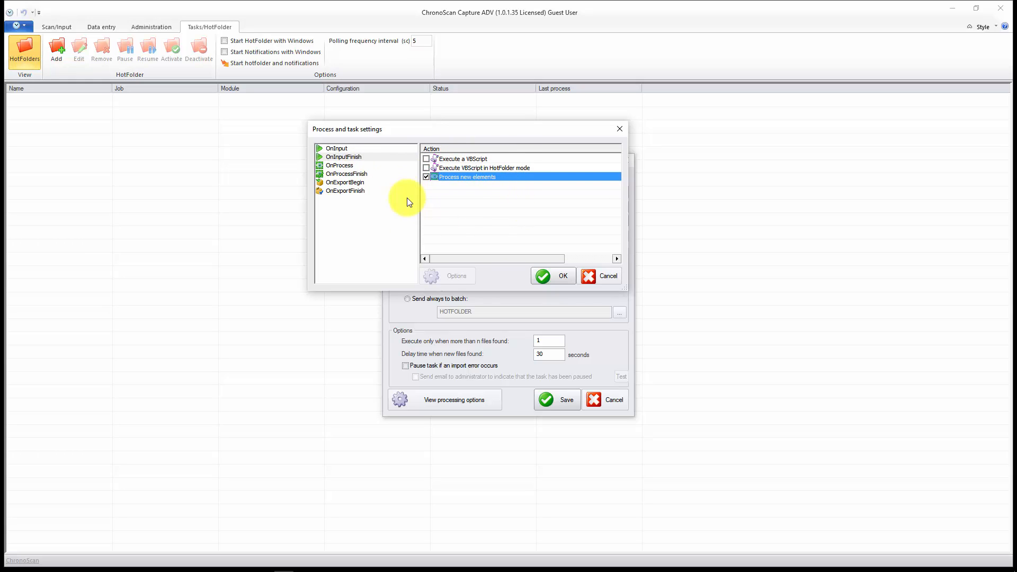
left_click(339, 165)
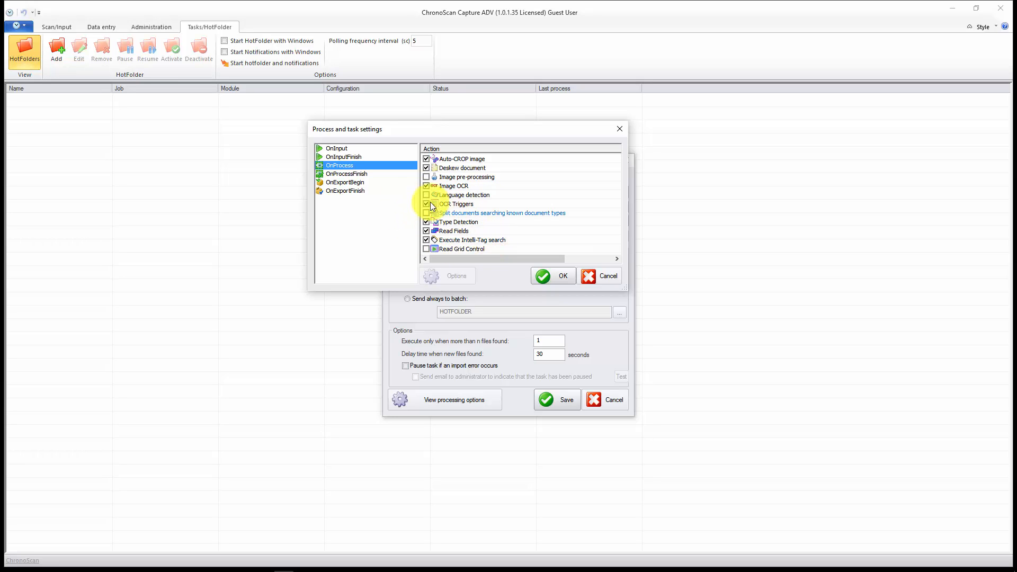
left_click(346, 174)
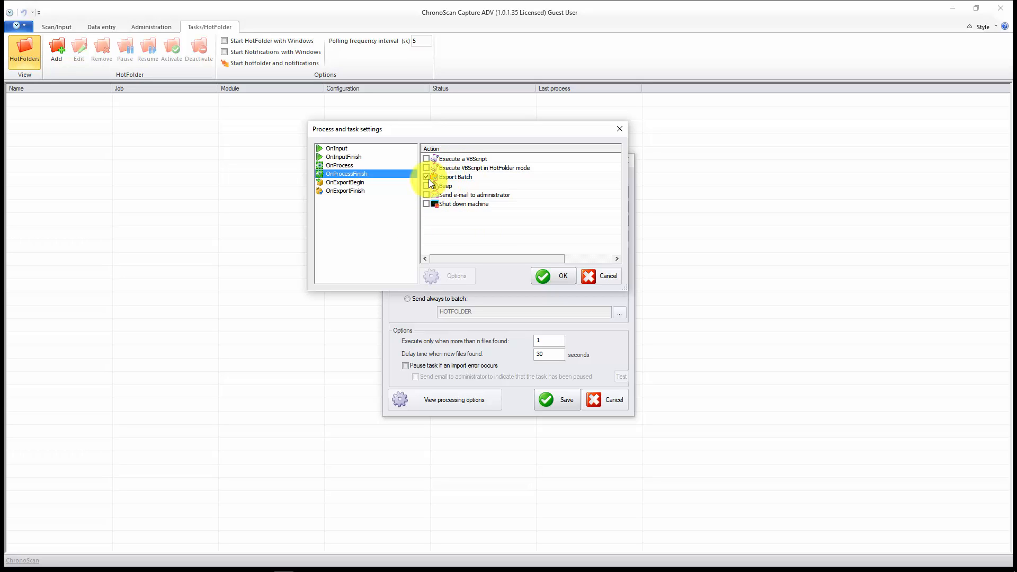
left_click(458, 176)
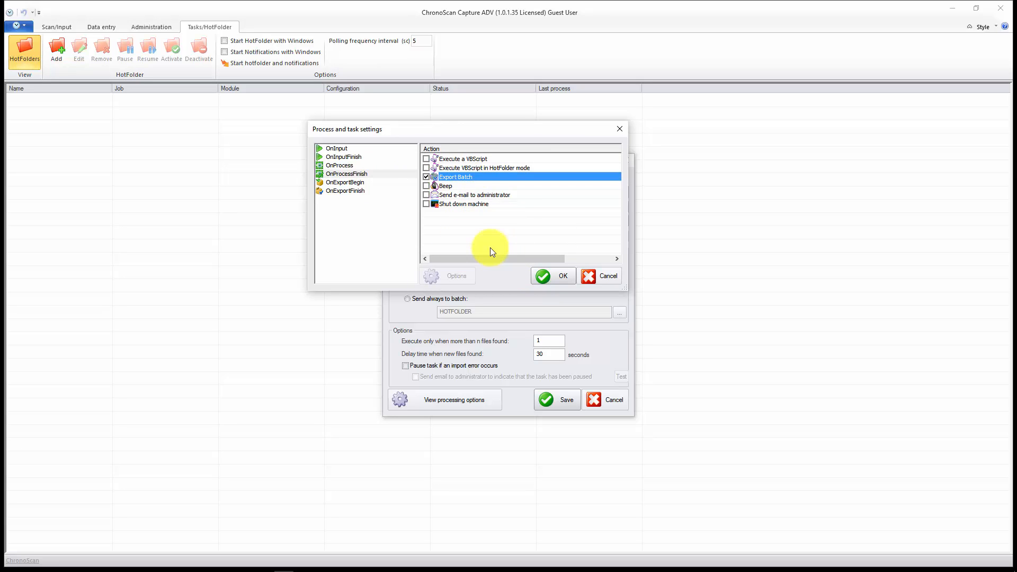
left_click(426, 177)
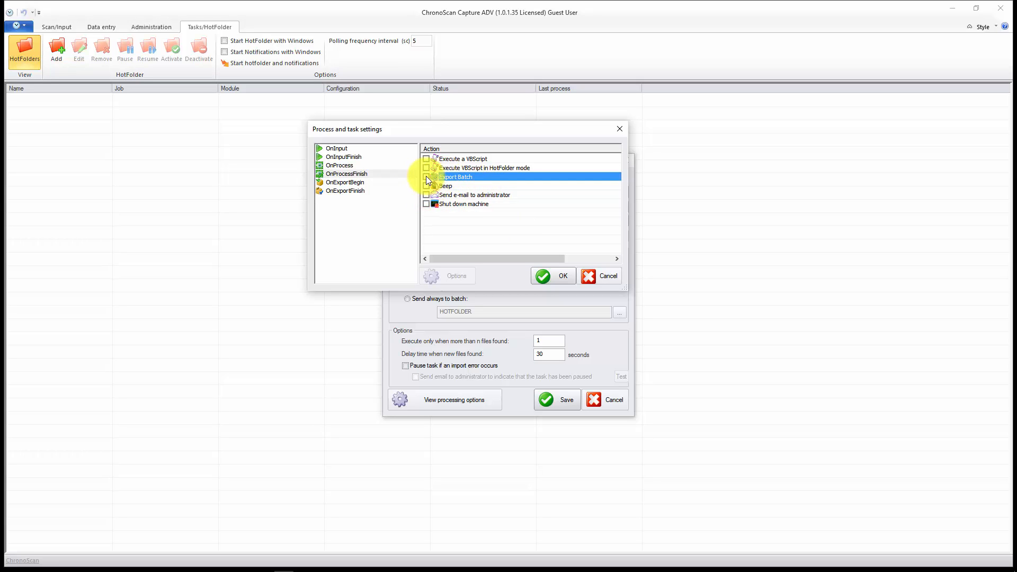
left_click(426, 176)
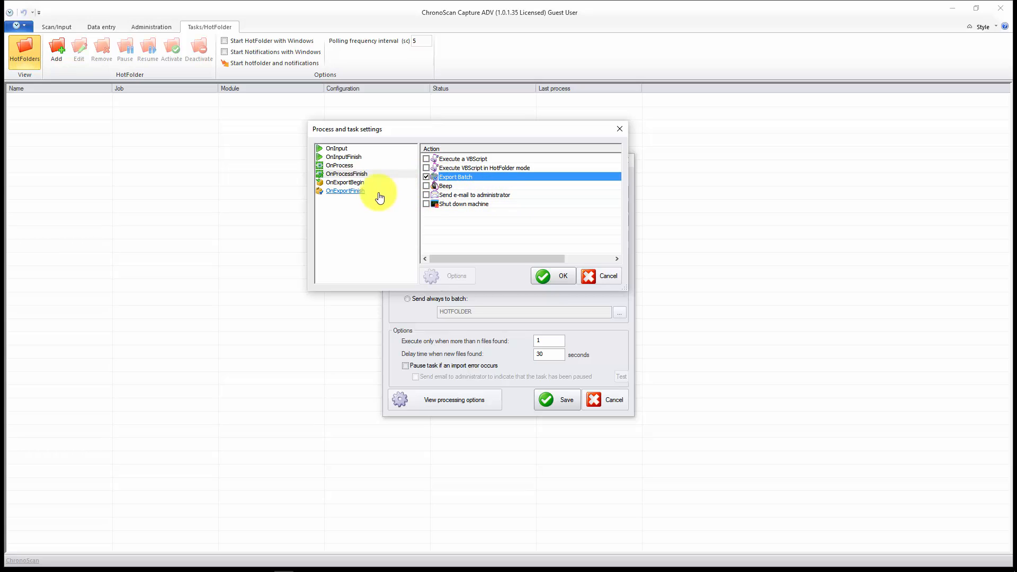
left_click(345, 182)
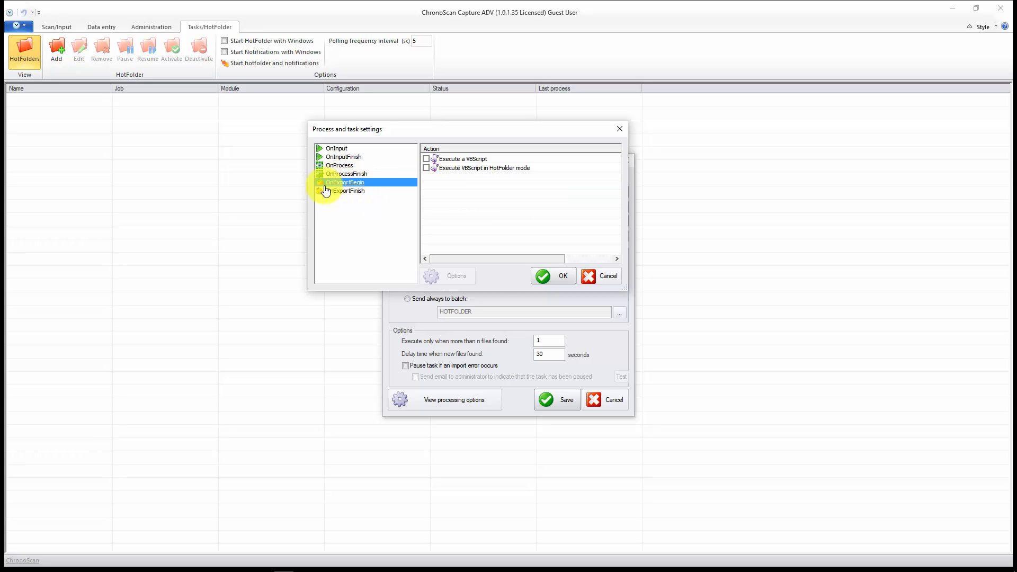
left_click(346, 191)
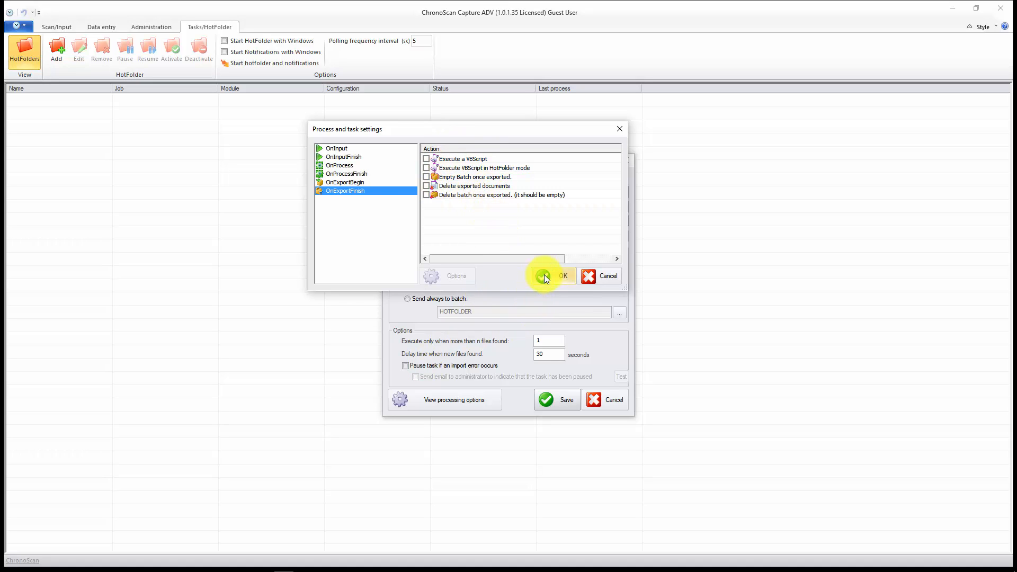
left_click(559, 276)
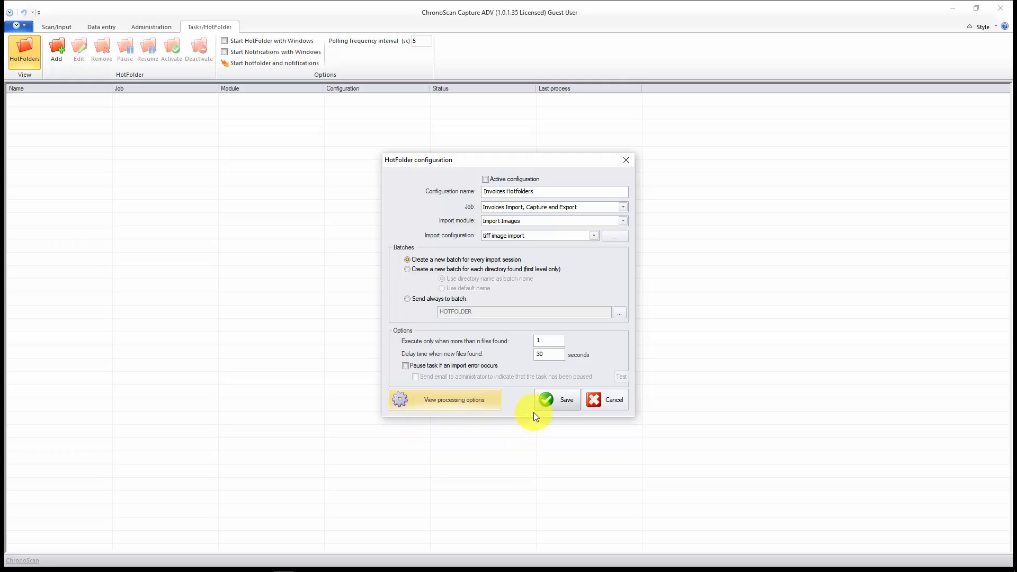
Activate the Invoices Hotfolders entry and start the hotfolder with notifications.
left_click(557, 400)
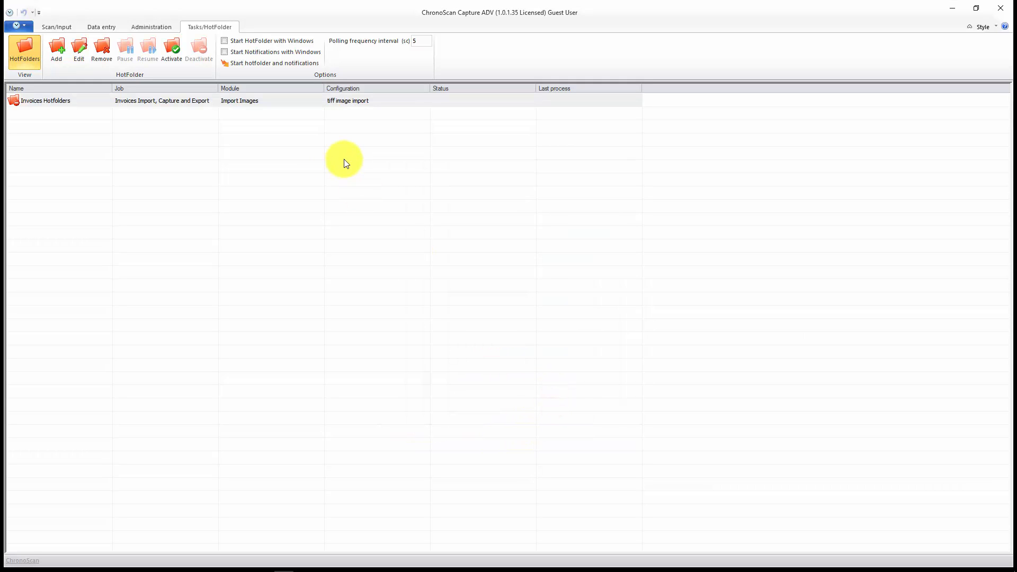
left_click(46, 100)
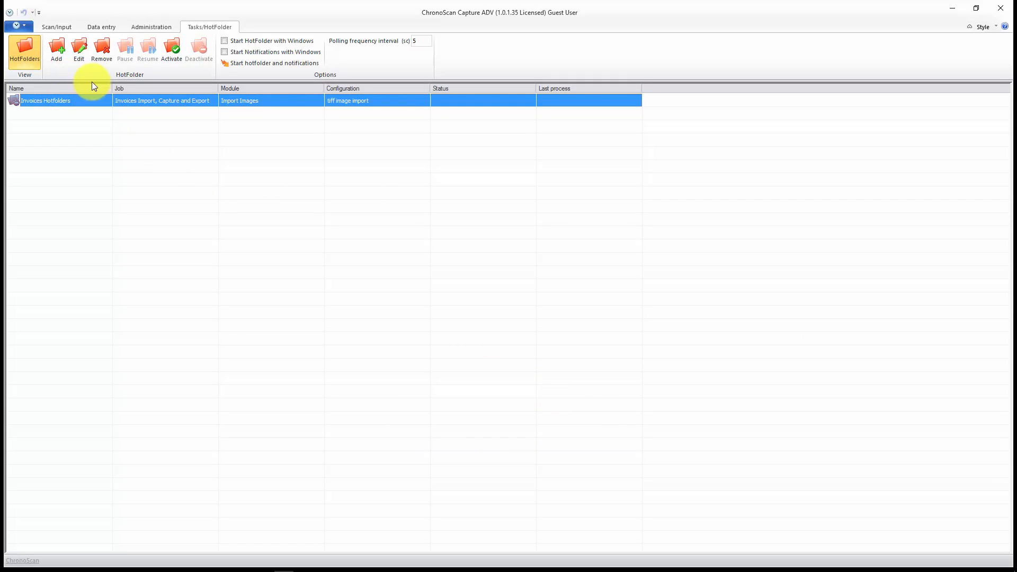
left_click(78, 51)
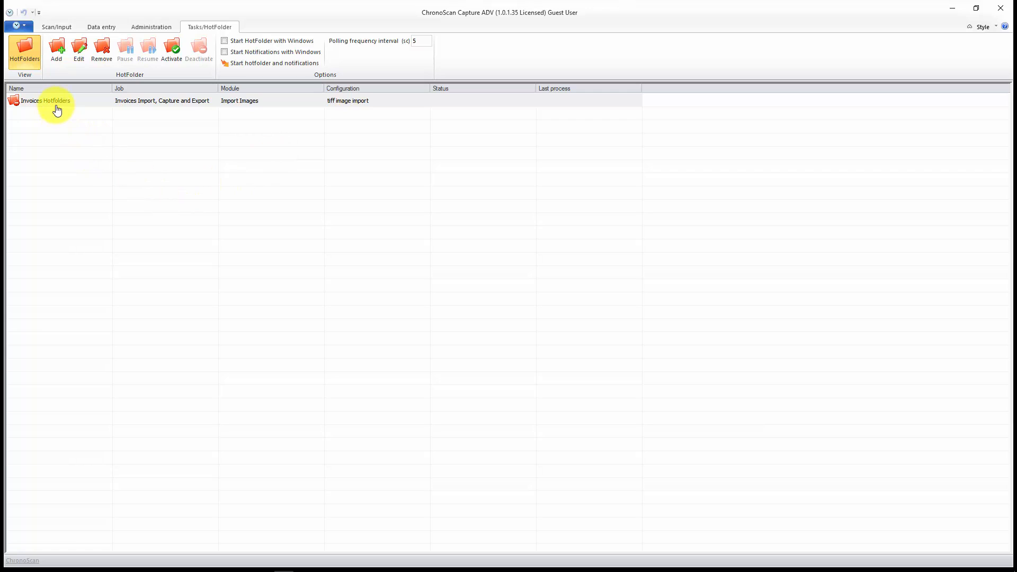
left_click(46, 101)
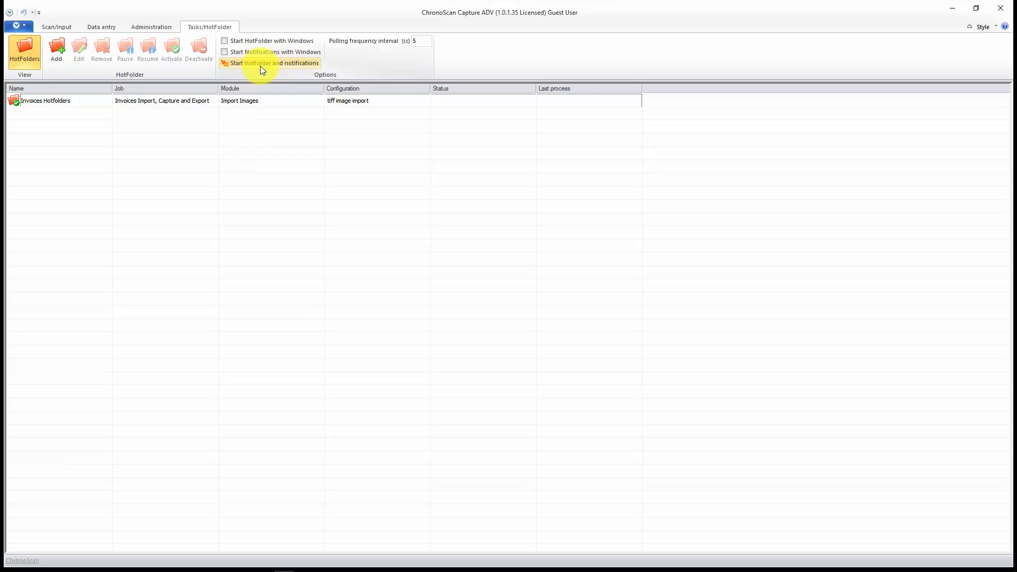
left_click(271, 63)
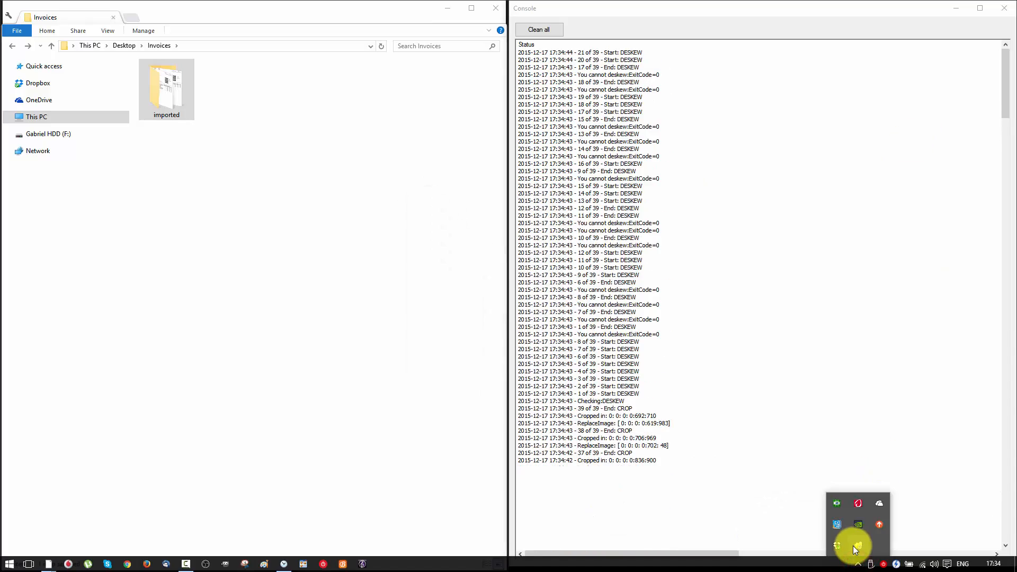
Watch the console deskew and crop the 39 images, then open tasks and notifications.
left_click(858, 546)
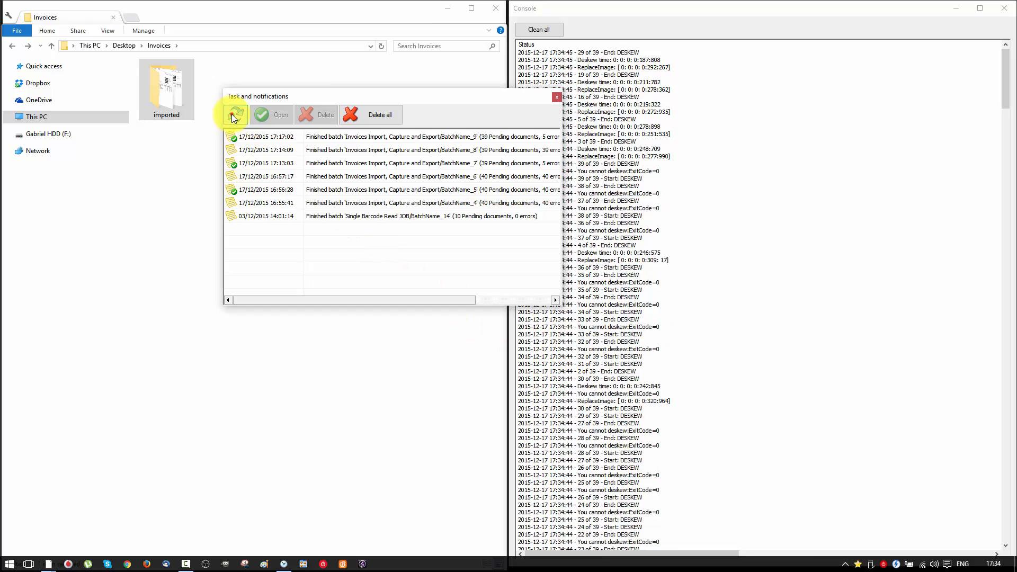
Open the BatchName_10 output folder maximized and select 00000001_001_of_039.xml.
left_click(234, 115)
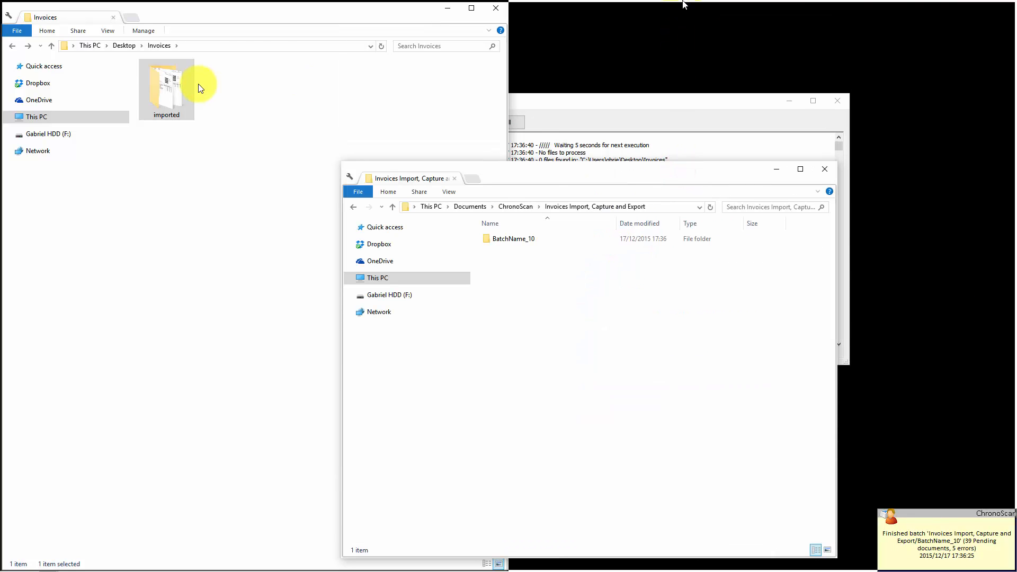
left_click(800, 169)
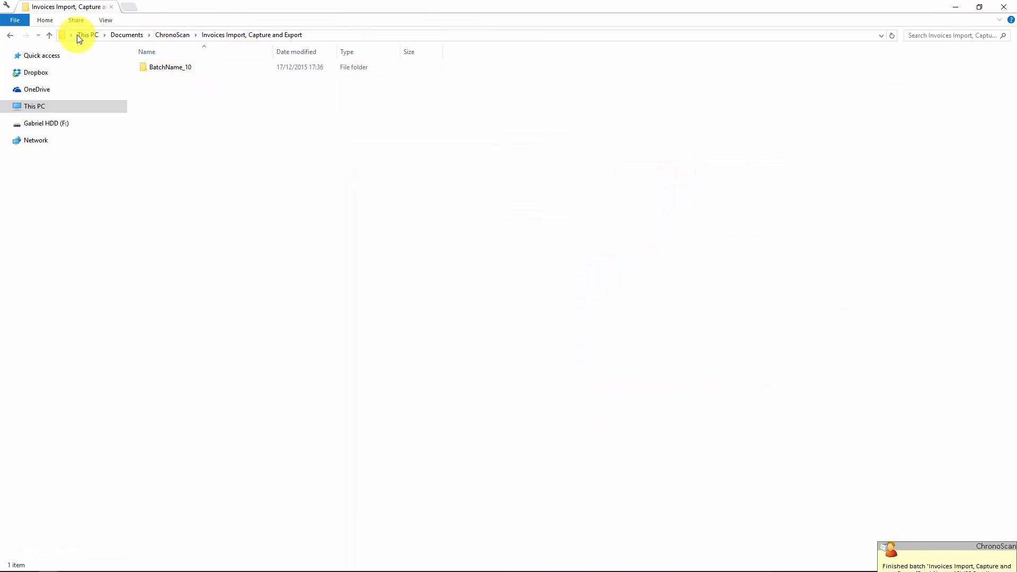
double_click(171, 67)
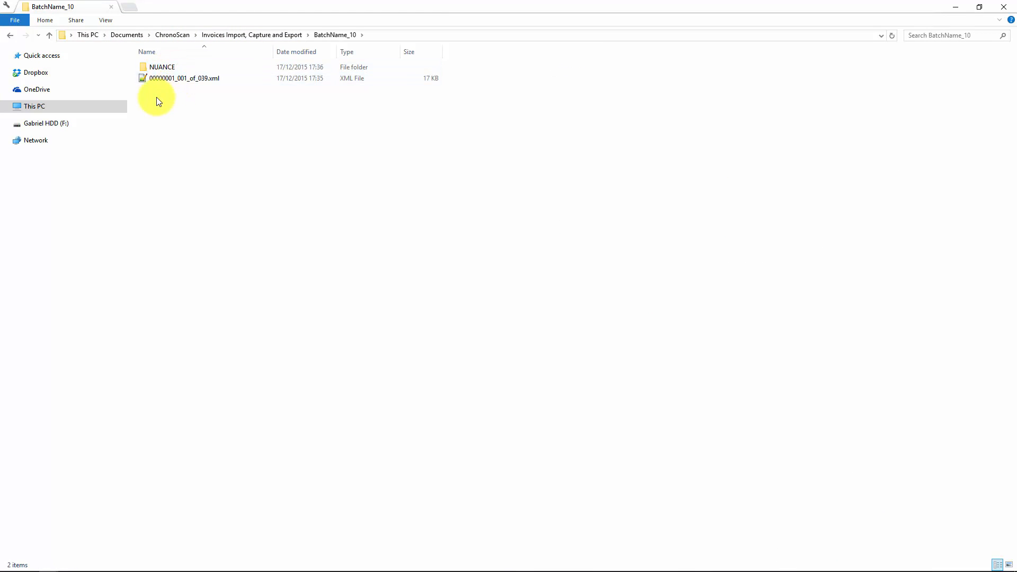
left_click(184, 78)
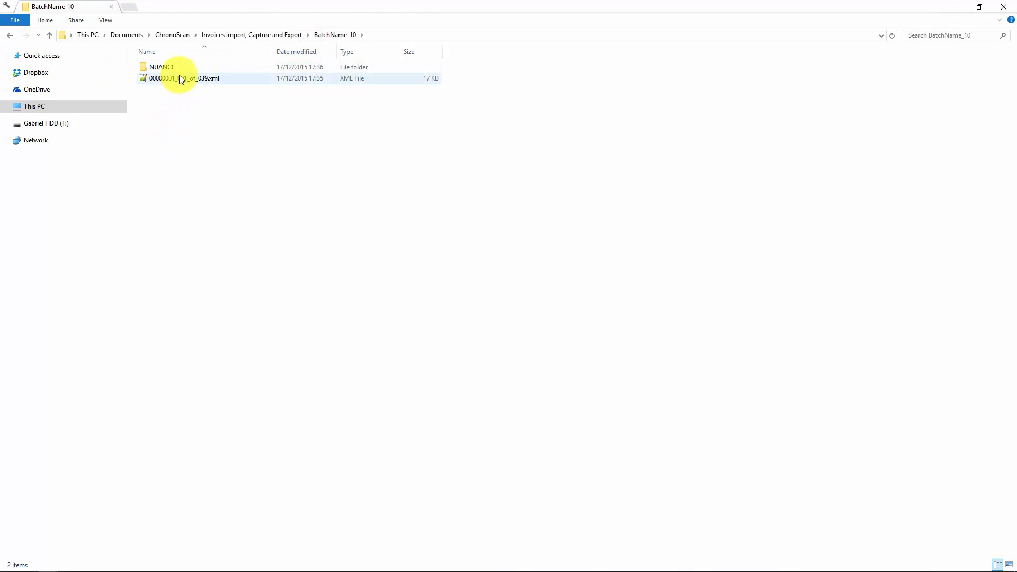
Review the exported XML's 39 invoice records in Notepad++, then close it.
double_click(181, 77)
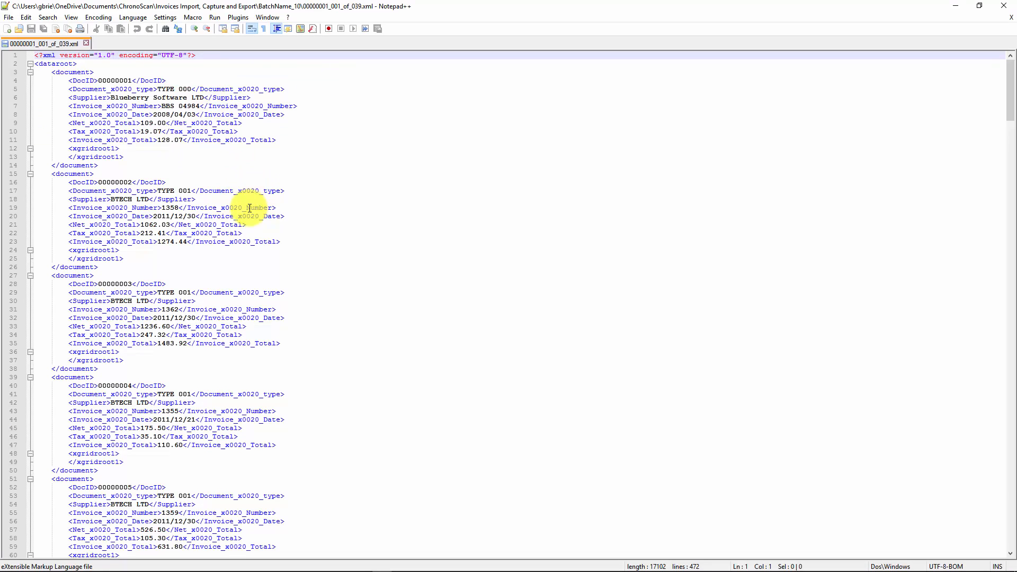
scroll("down", 3)
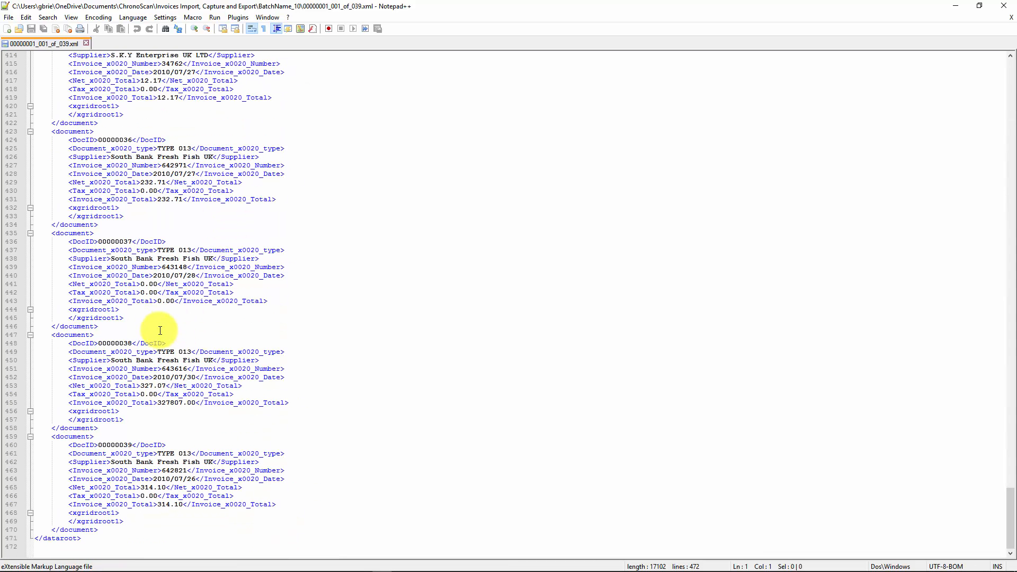
left_click(166, 402)
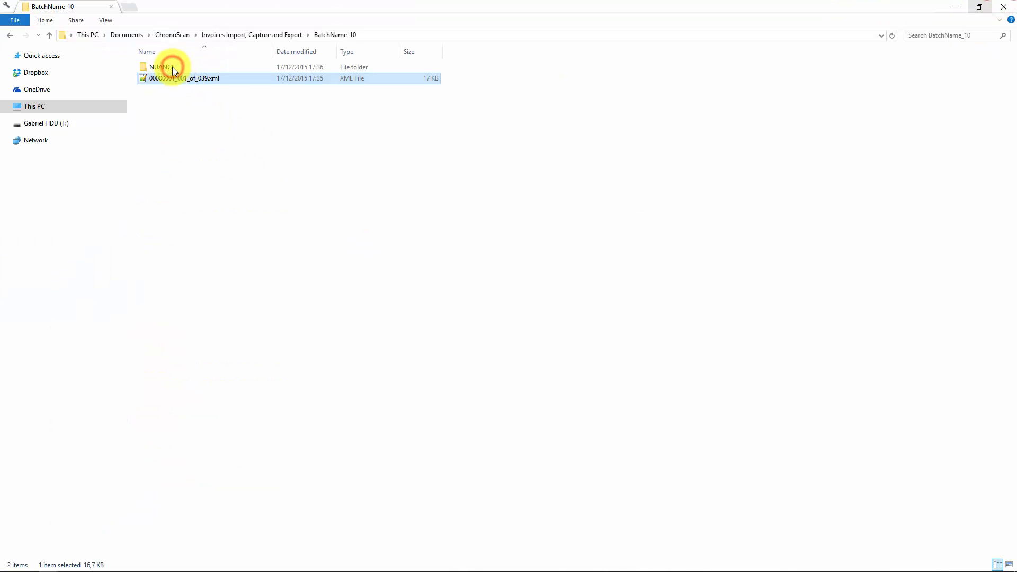
Open the NUANCE folder to view the 39 exported single-page PDFs.
double_click(161, 67)
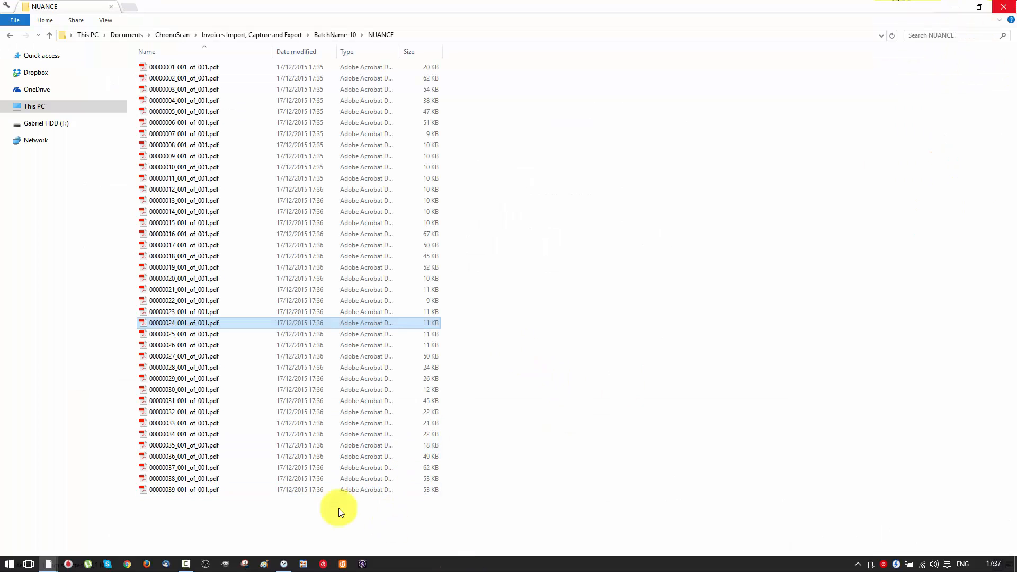
mouse_move(277, 563)
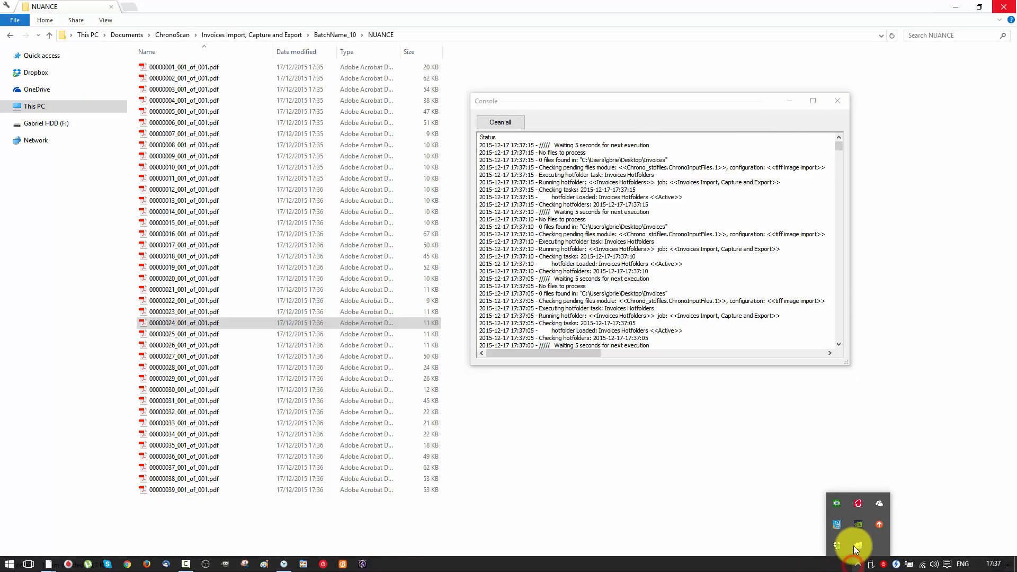
Open the finished BatchName_10 batch from Task and notifications in ChronoScan Capture.
left_click(858, 546)
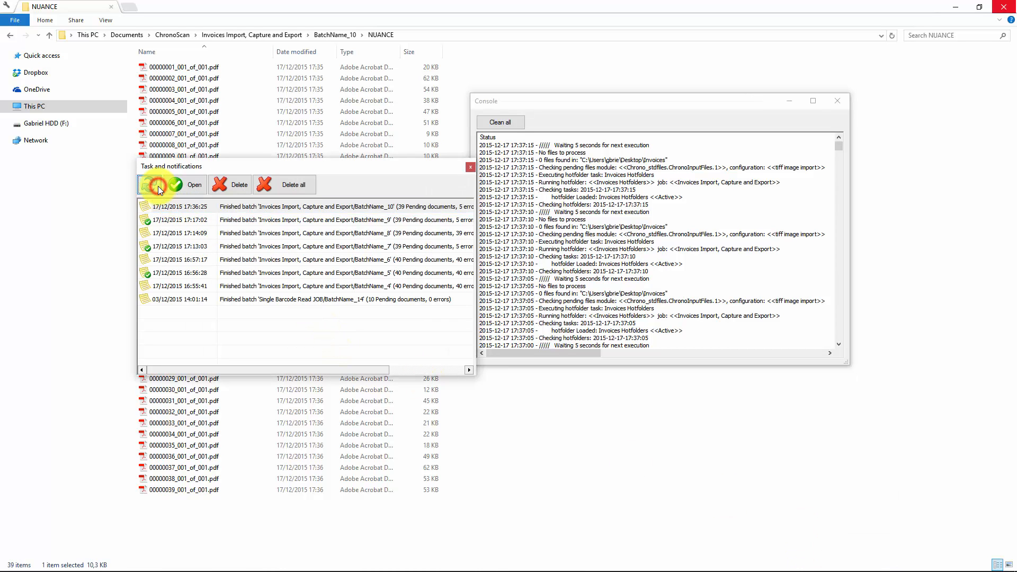
left_click(149, 185)
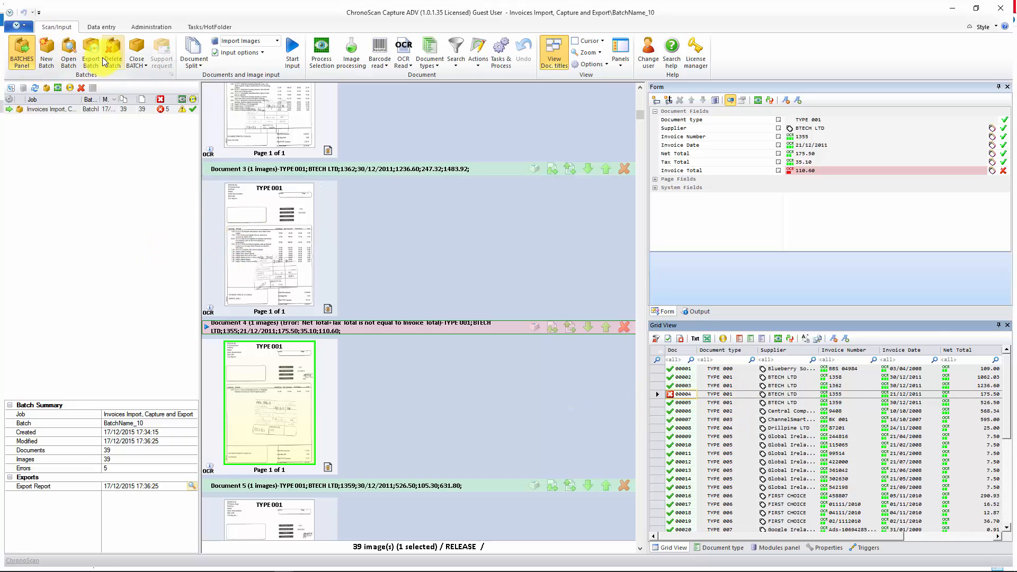
left_click(90, 51)
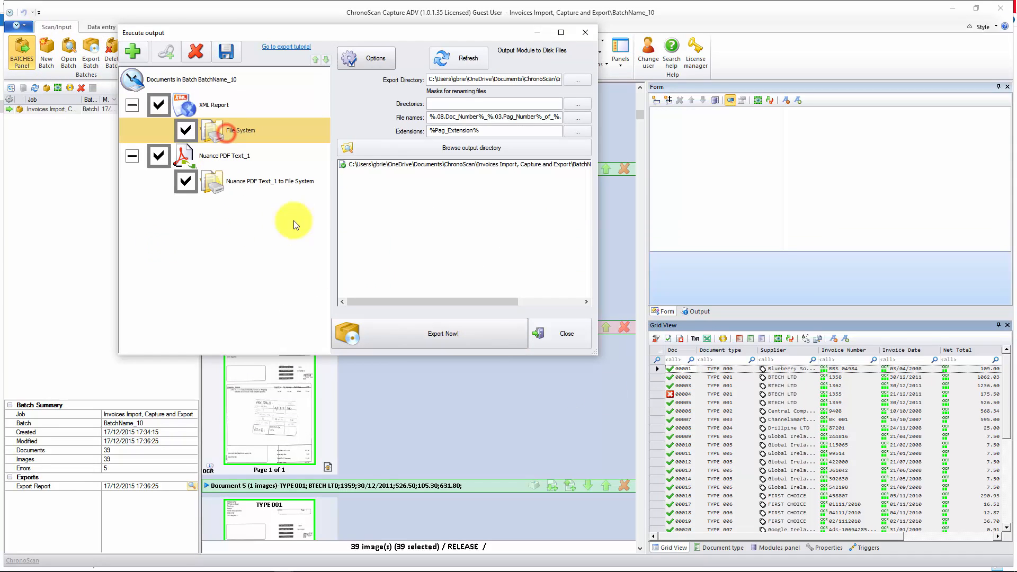
left_click(564, 334)
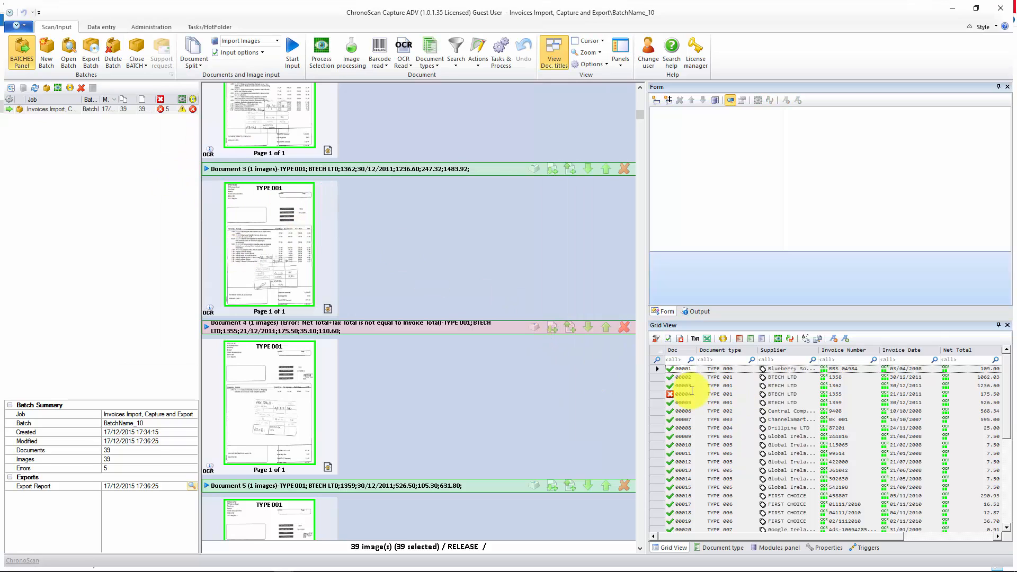
scroll("down", 3)
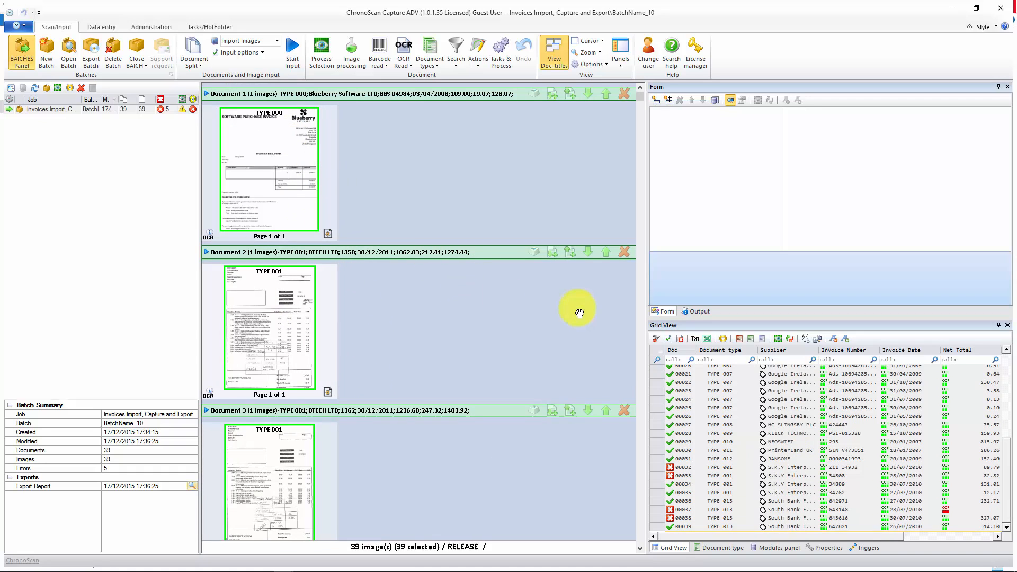
mouse_move(833, 325)
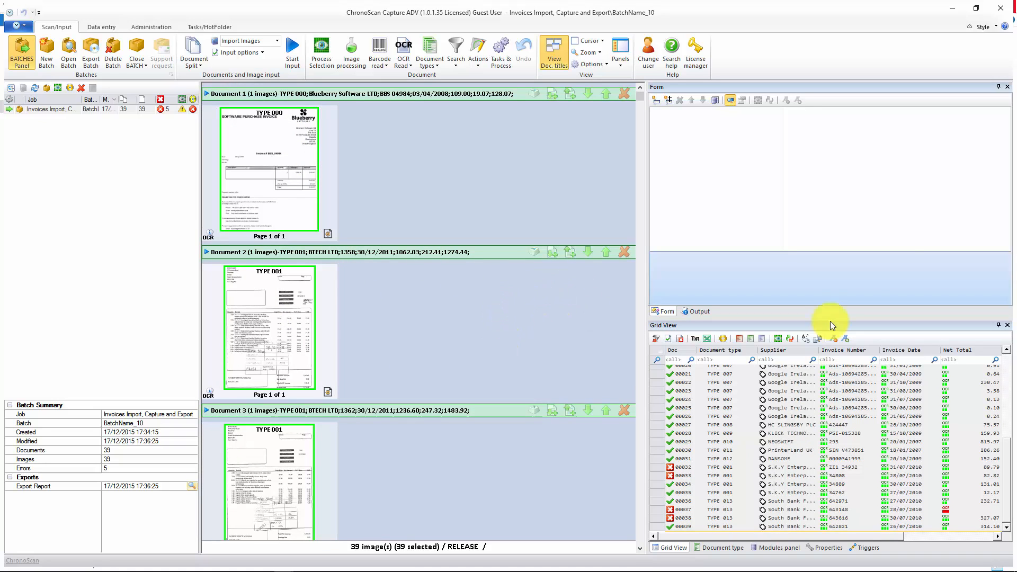